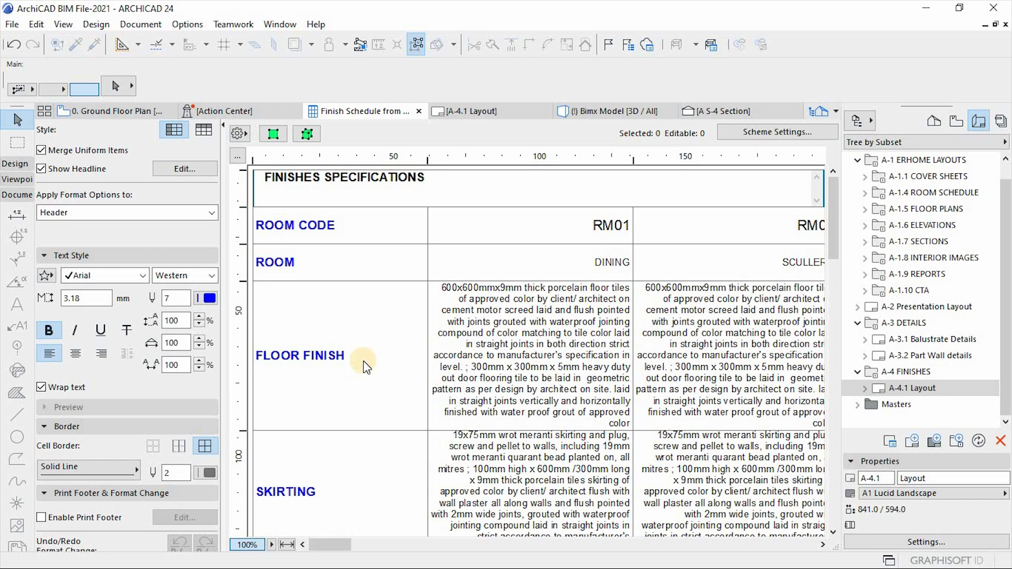
mouse_move(420, 260)
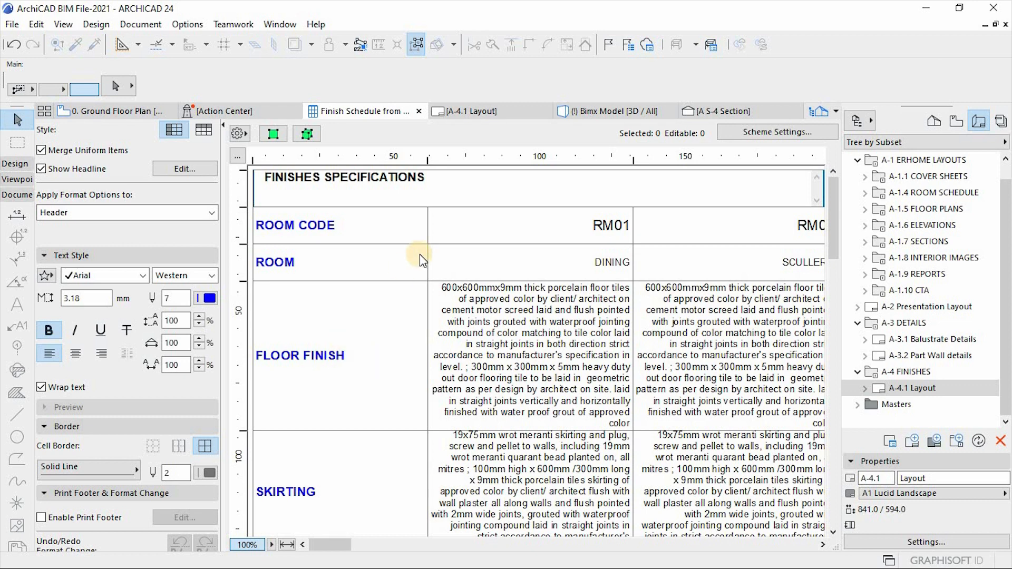
mouse_move(112, 111)
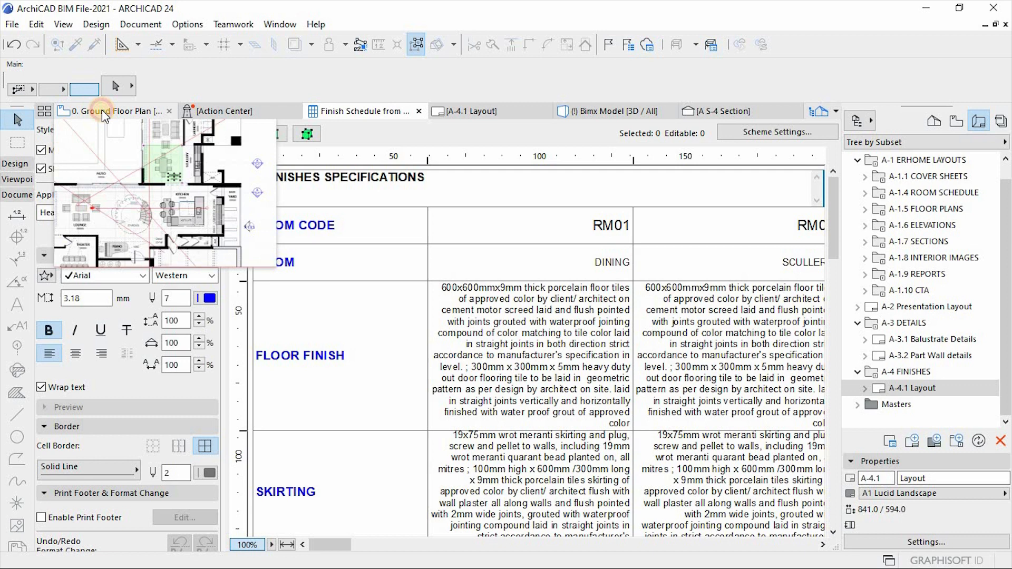
Switch to the 0. Ground Floor Plan tab to view the selected DINING zone.
click(115, 111)
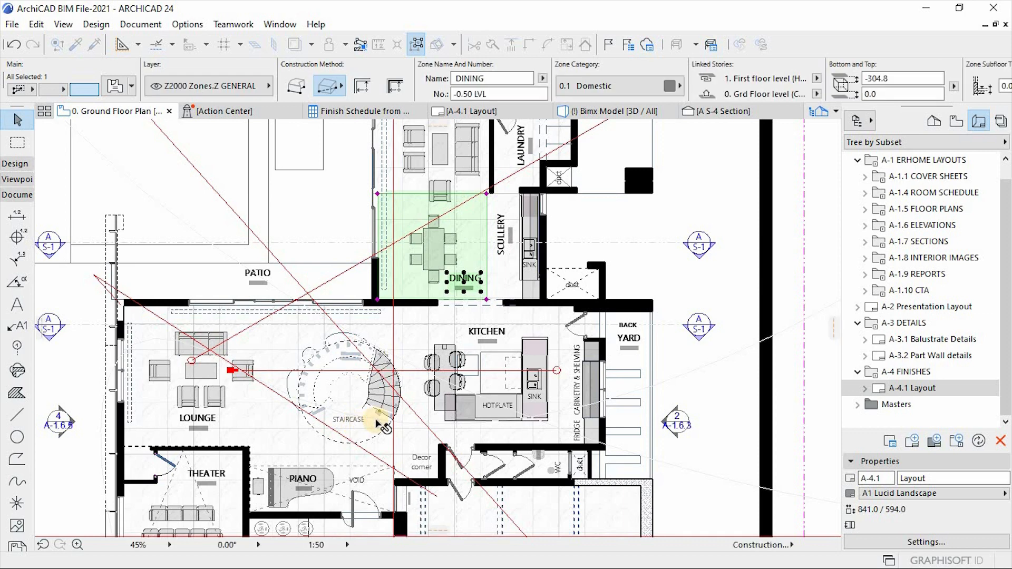
mouse_move(171, 449)
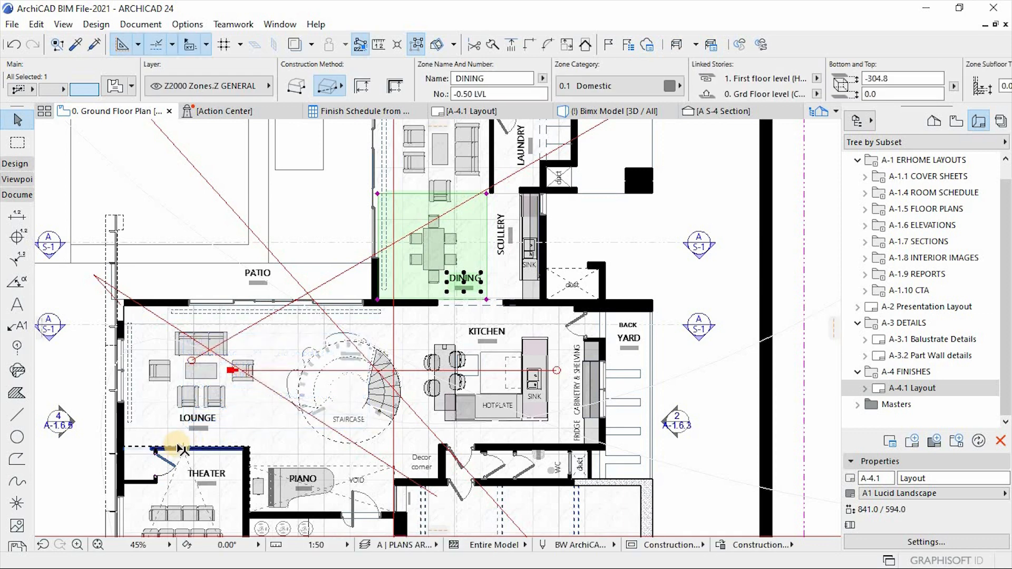
mouse_move(181, 448)
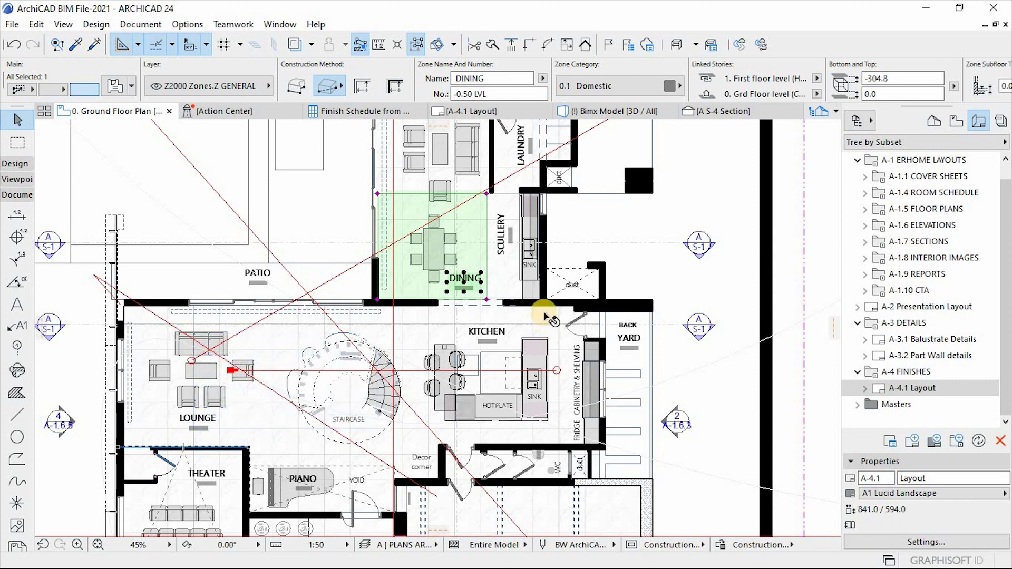
mouse_move(726, 362)
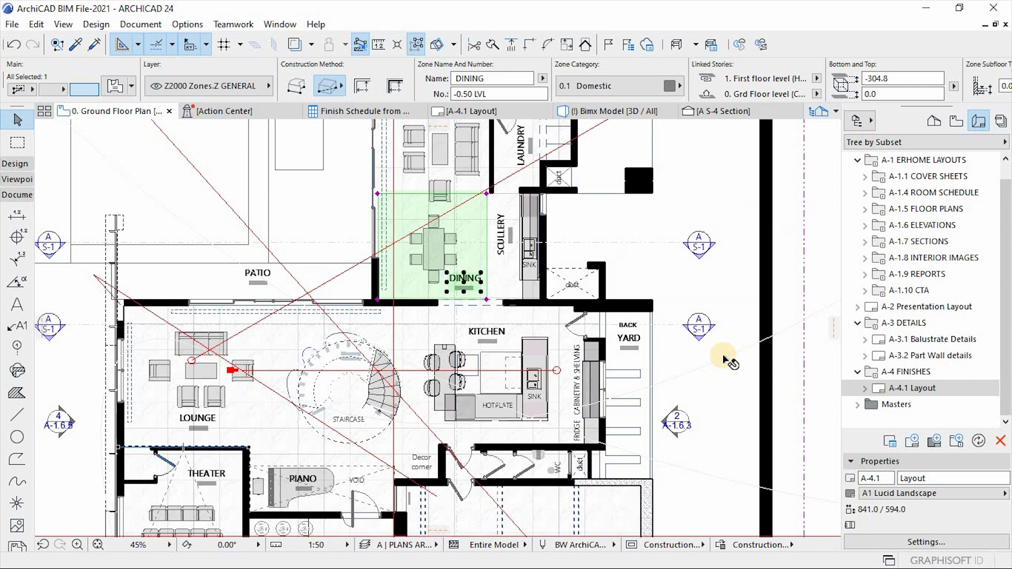
mouse_move(610, 252)
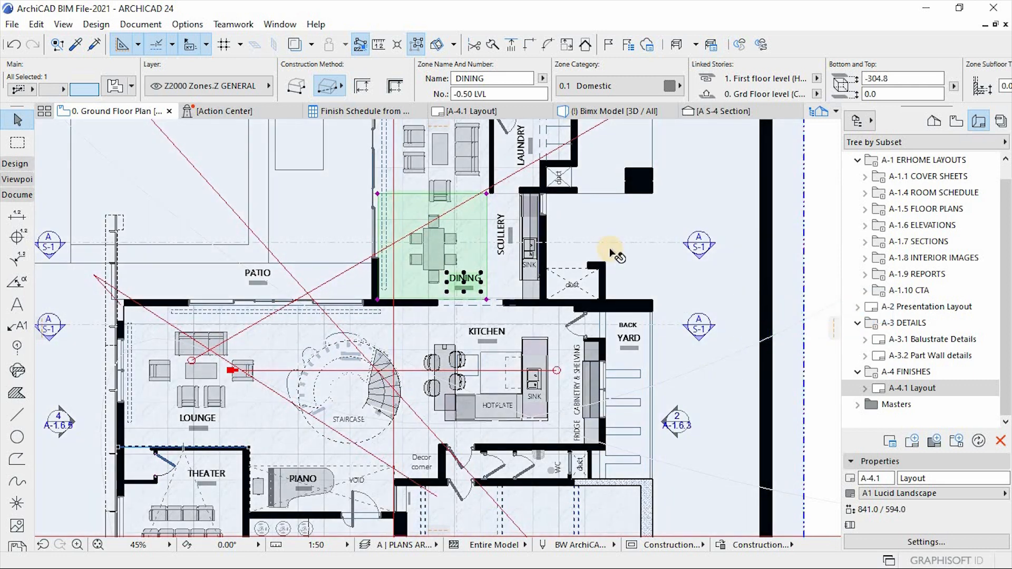
mouse_move(610, 252)
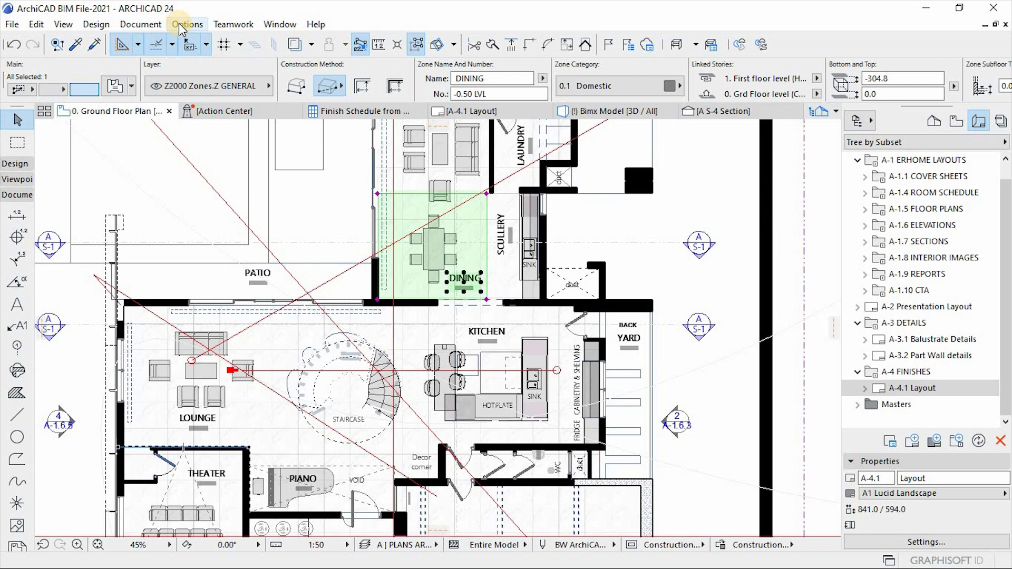
Open the Property Manager and select the FINISHES group, collapsing and re-expanding it.
click(187, 24)
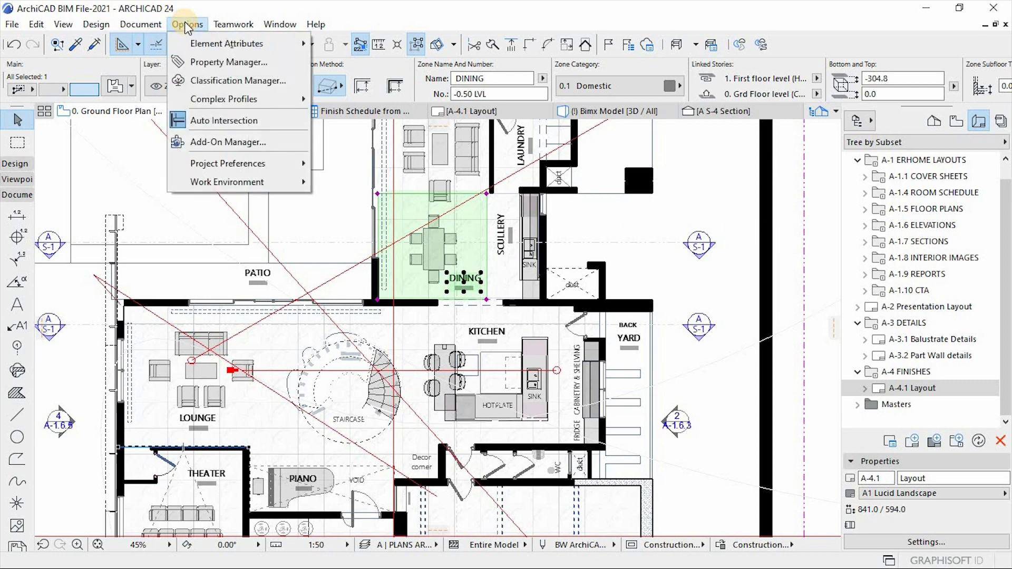
mouse_move(229, 62)
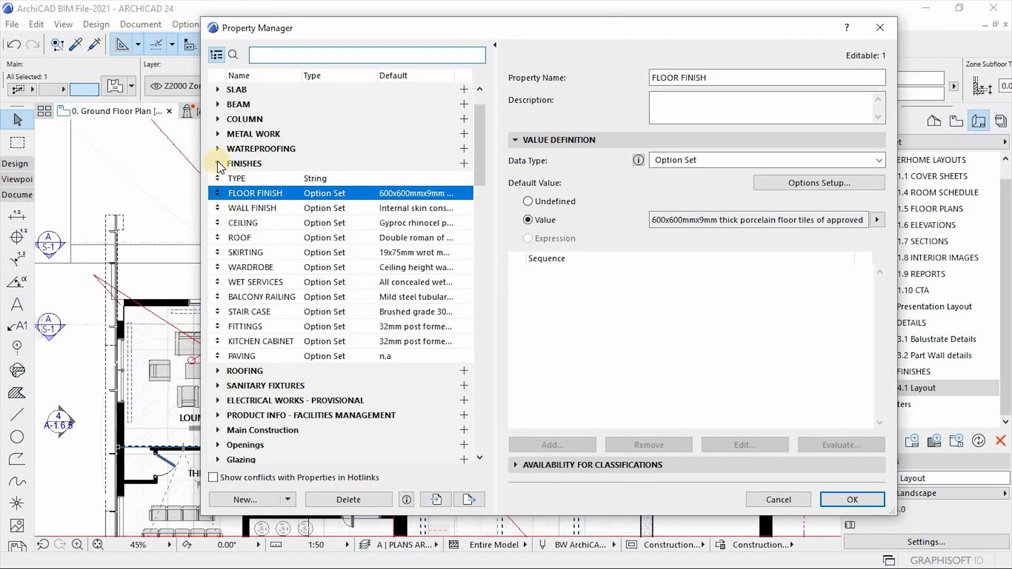
click(244, 163)
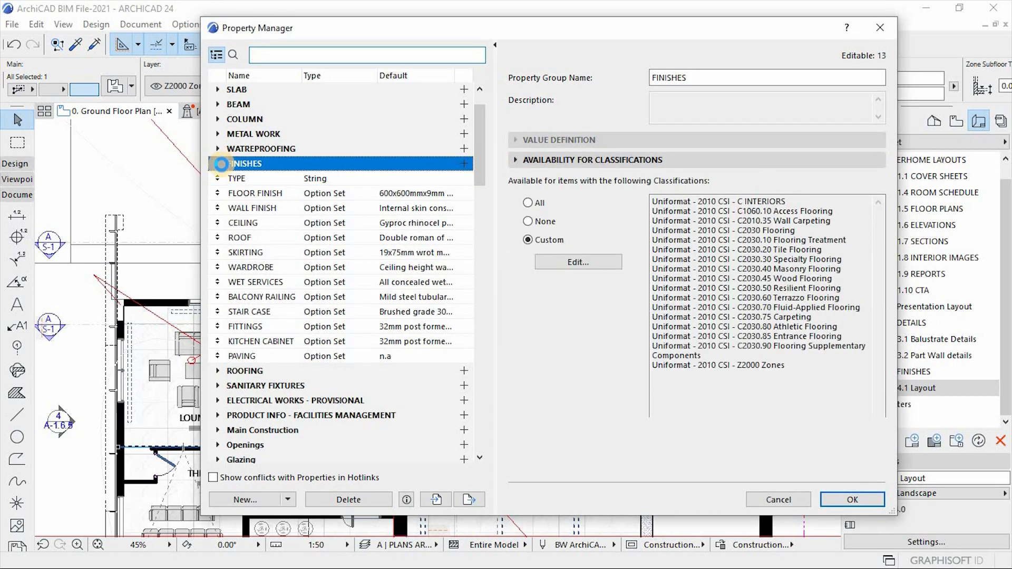
click(218, 163)
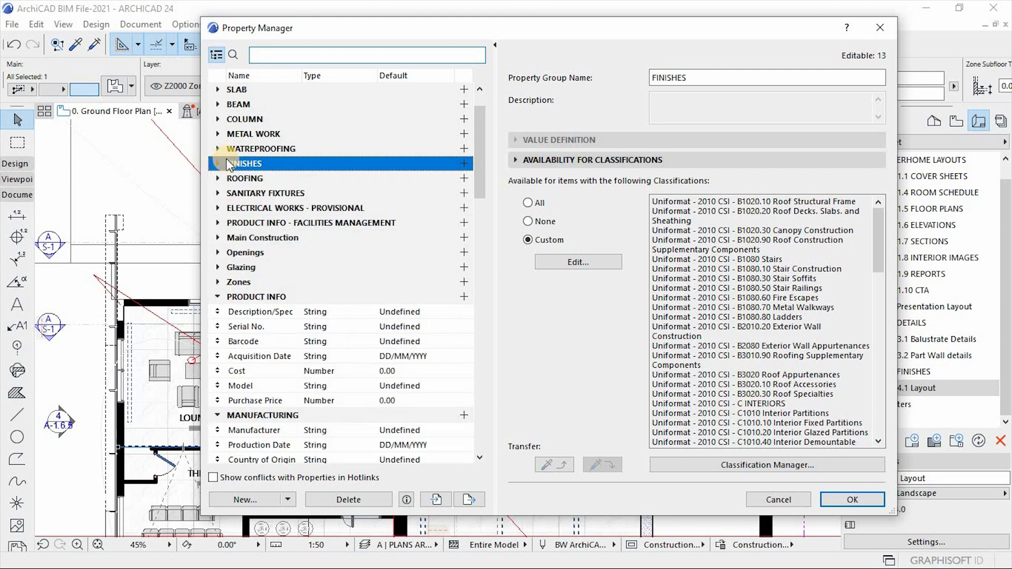
click(219, 163)
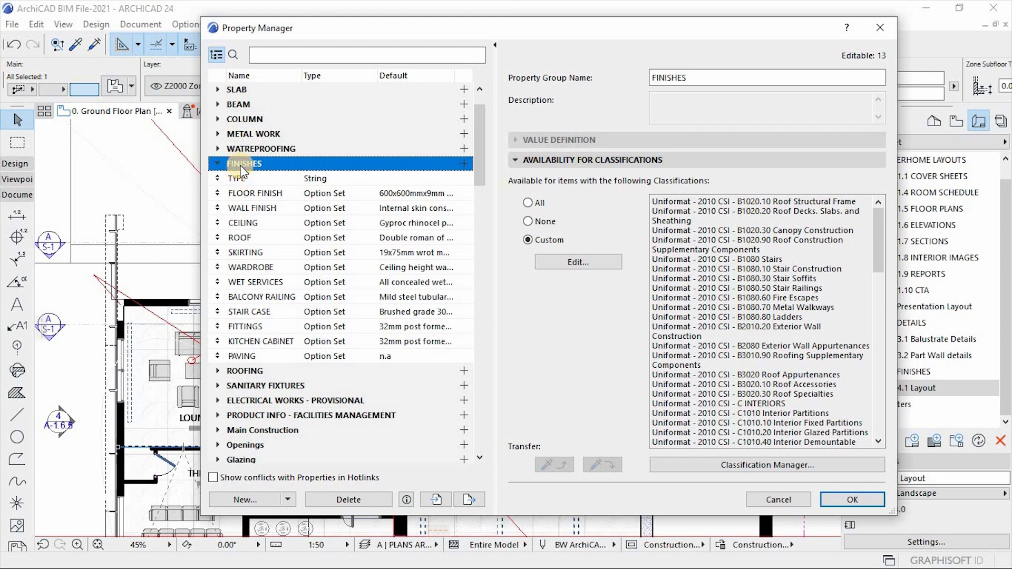
Inspect the TYPE, WALL FINISH, CEILING, WARDROBE and BALCONY RAILING properties, then reselect FINISHES.
click(236, 178)
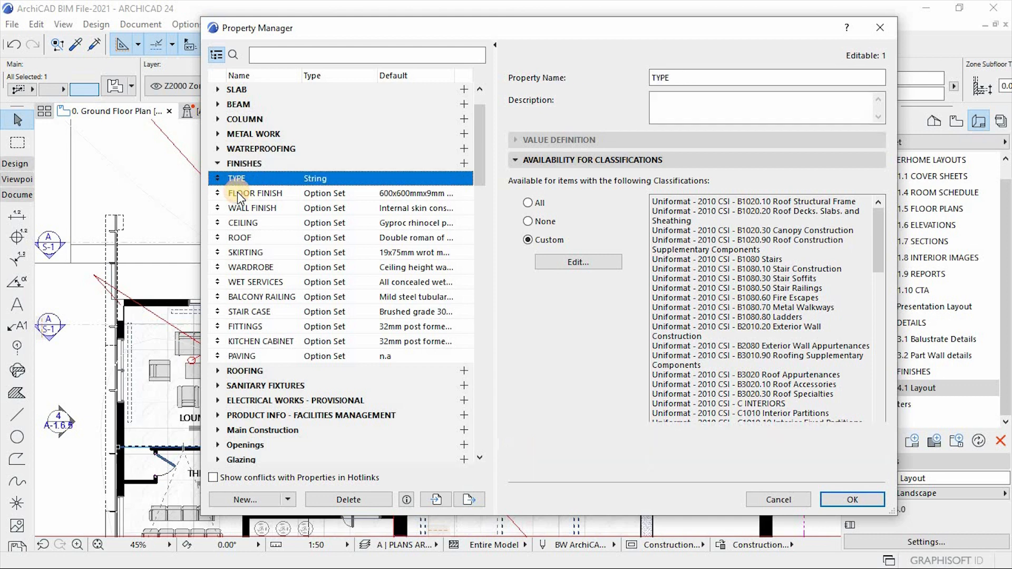
click(252, 208)
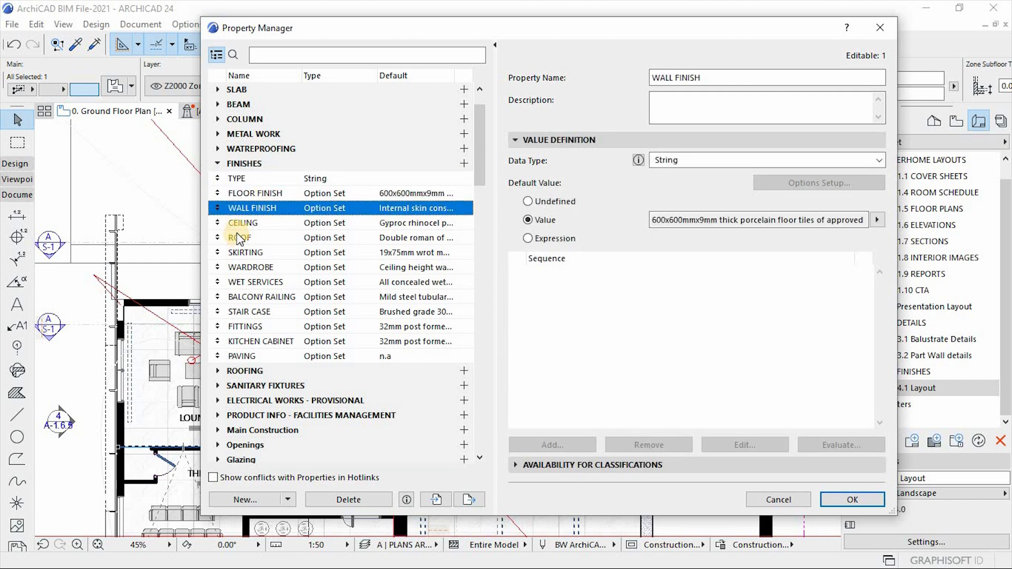
click(243, 223)
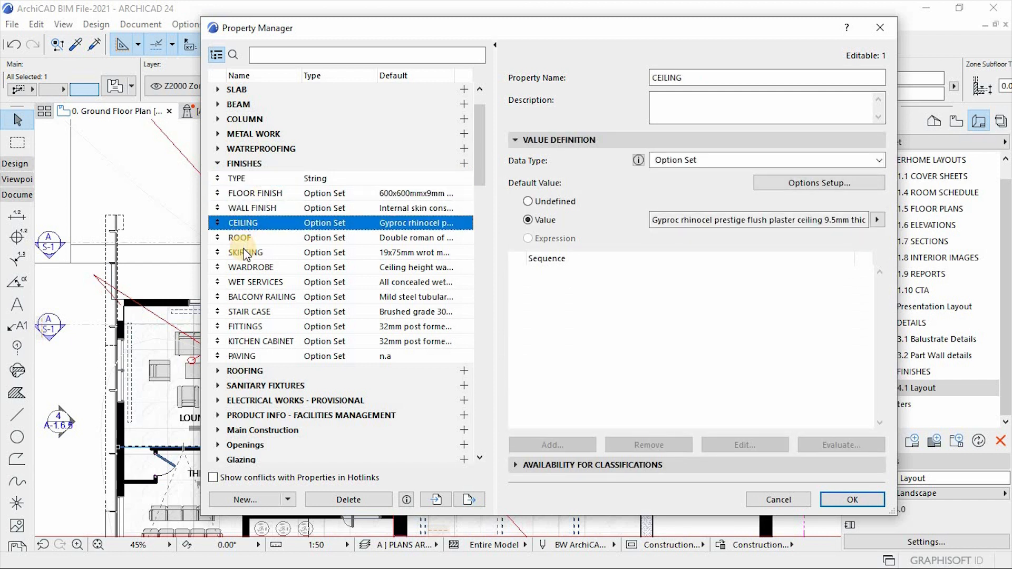
click(250, 267)
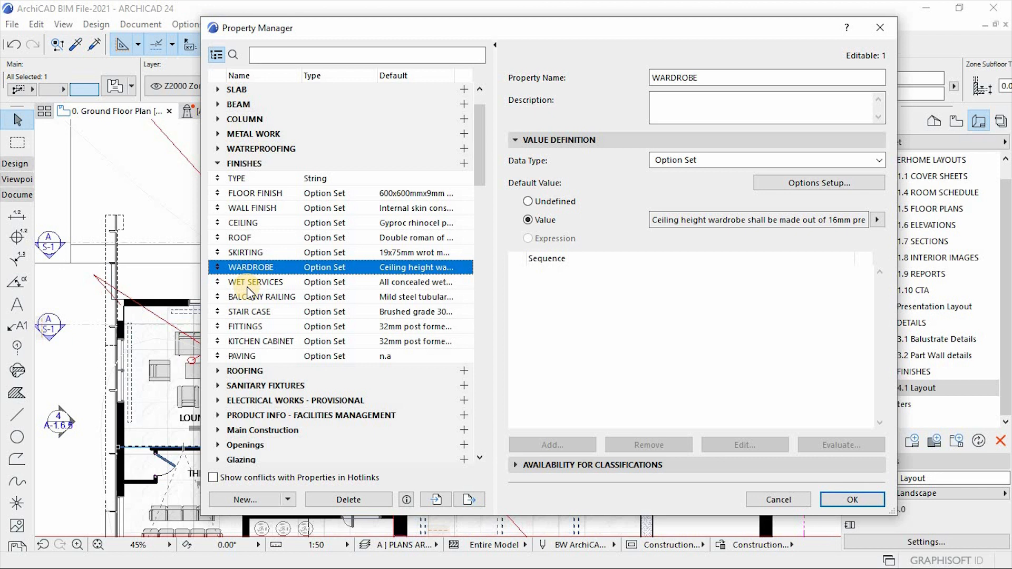
click(262, 297)
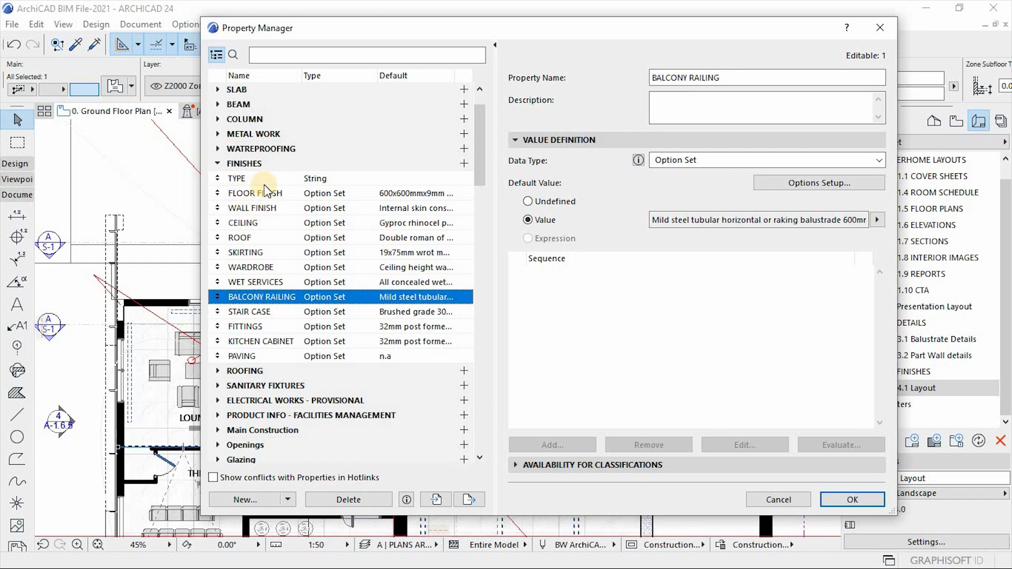
click(245, 163)
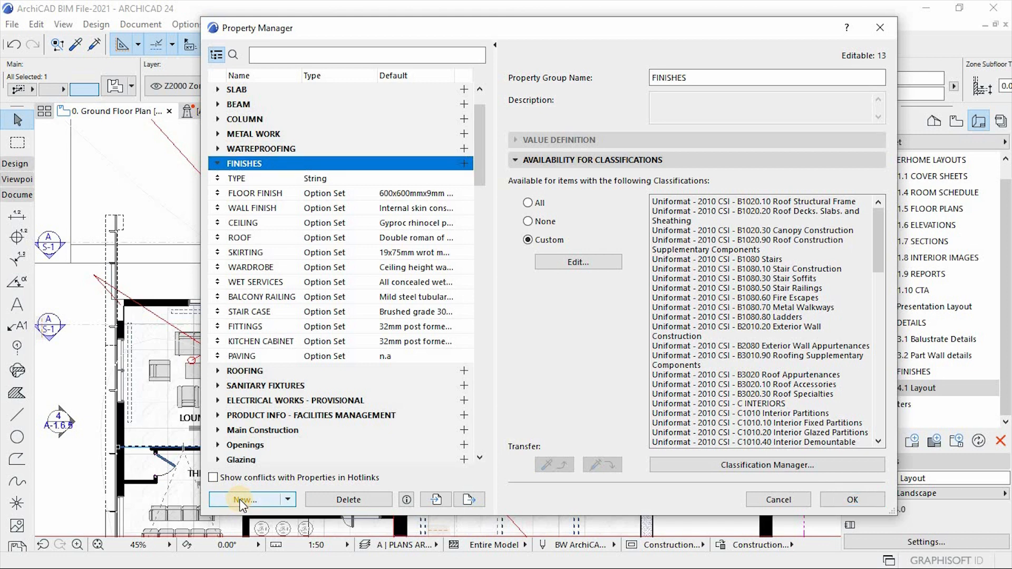
Create a new Group named FINISHES-TUTO and select it in the list.
click(244, 500)
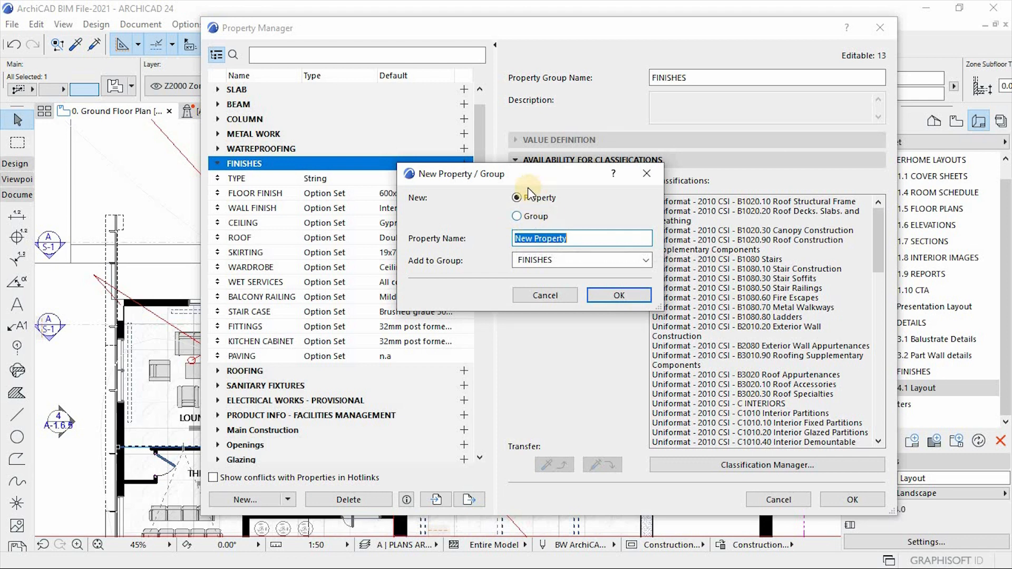
mouse_move(556, 205)
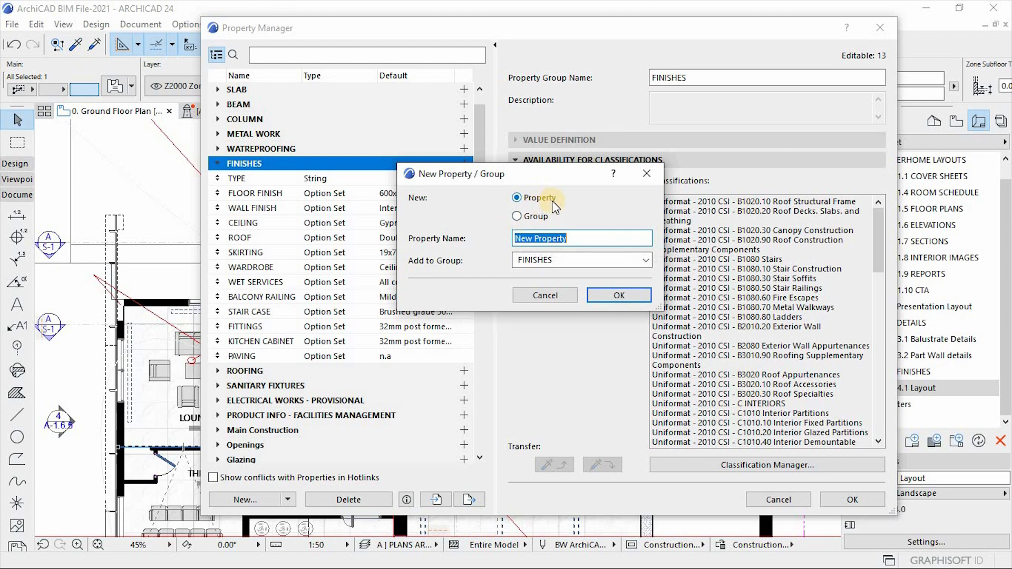
click(517, 216)
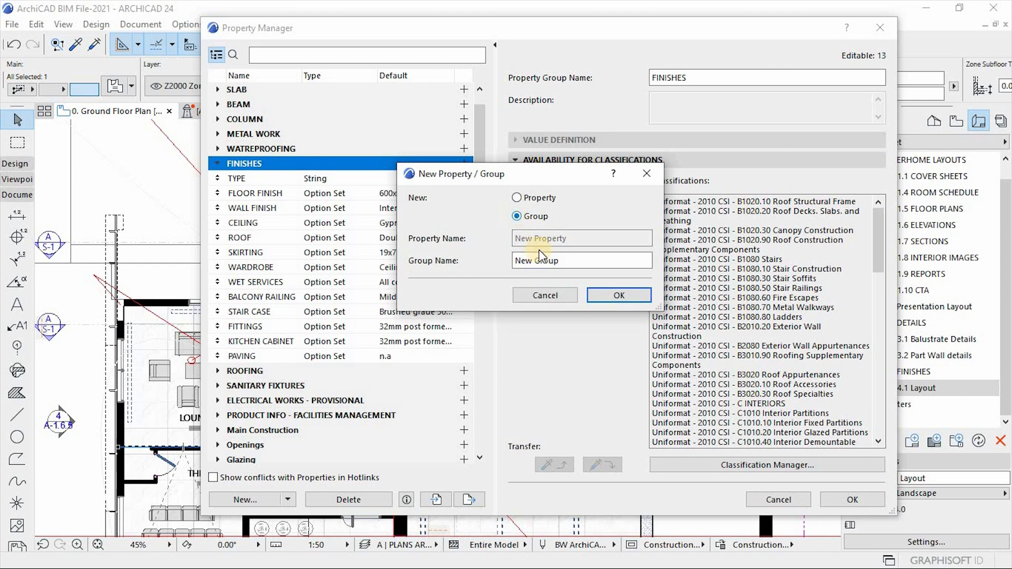
click(581, 260)
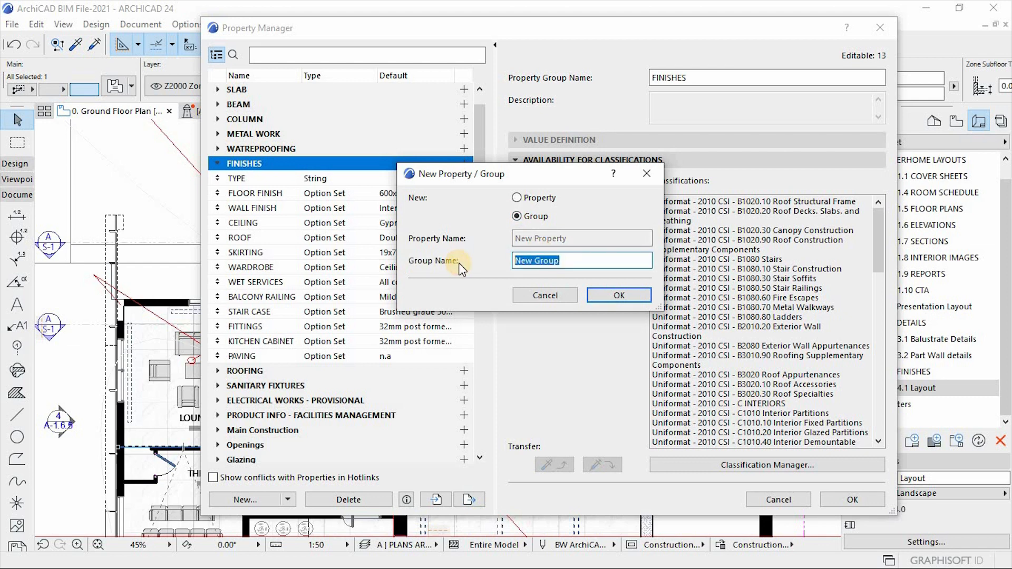
text(FINISHES-TUT)
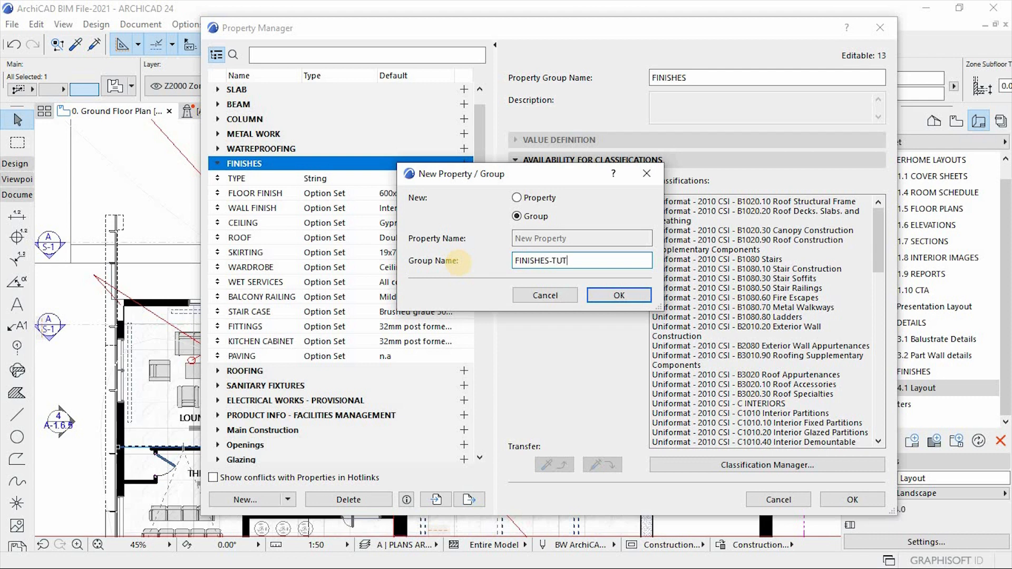
text(O)
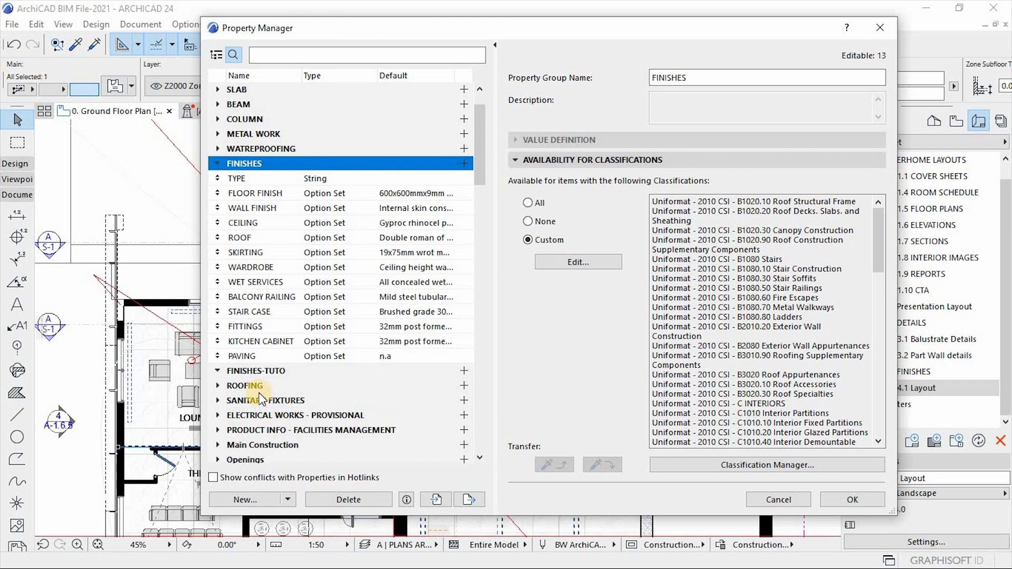
click(255, 371)
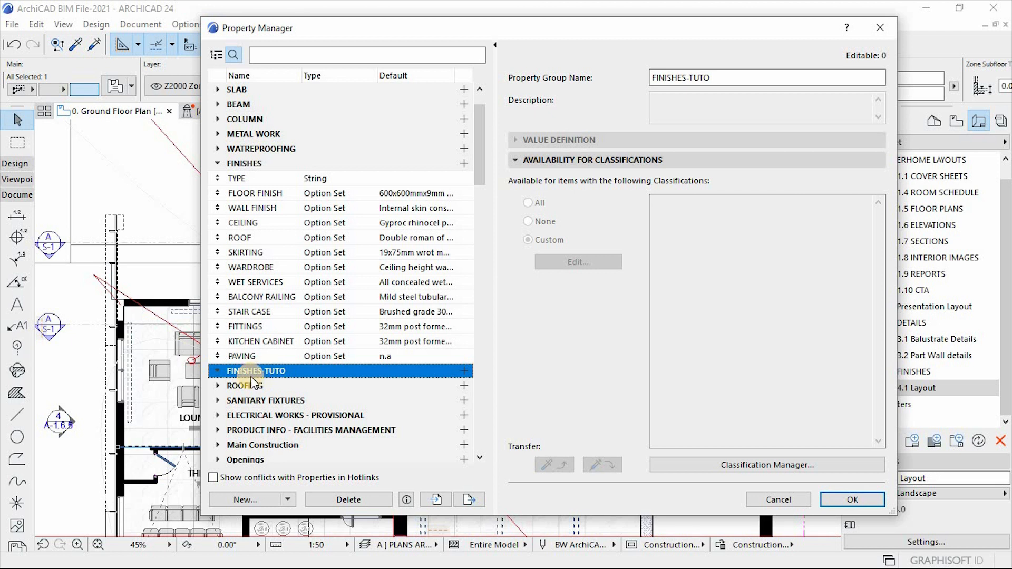
mouse_move(289, 388)
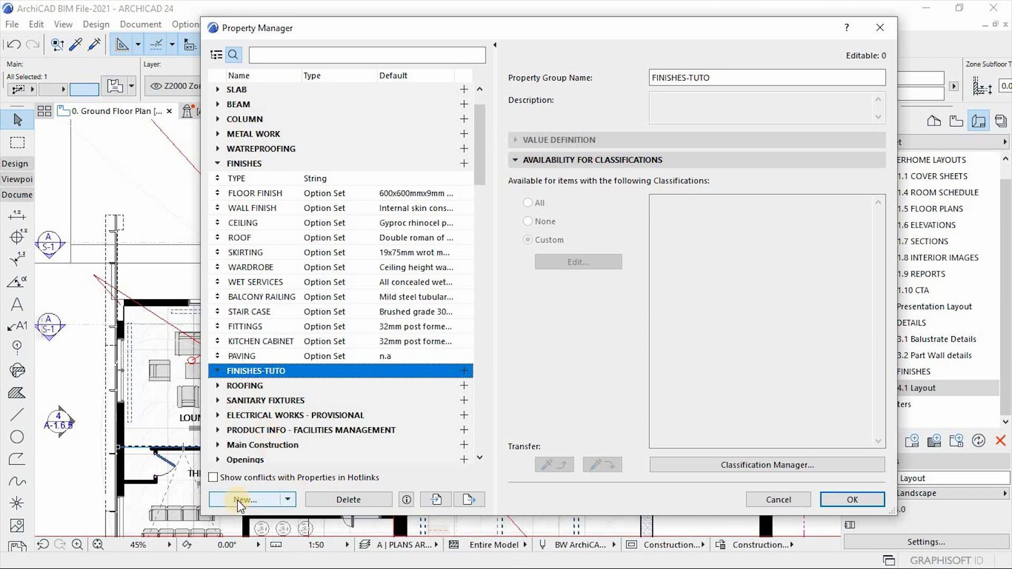
Add a new property named FLOOR FINISH to the FINISHES-TUTO group.
click(245, 500)
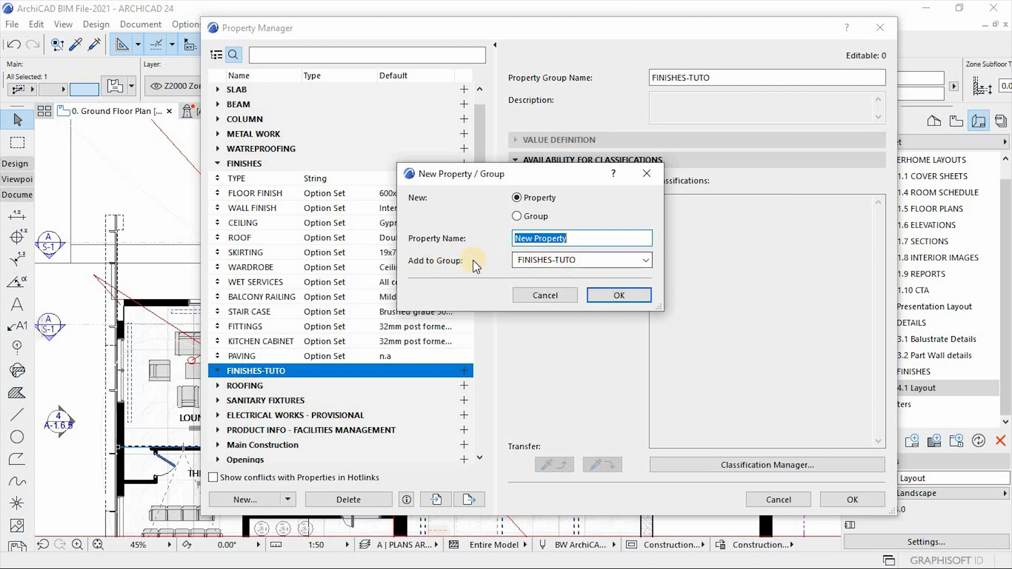
mouse_move(575, 268)
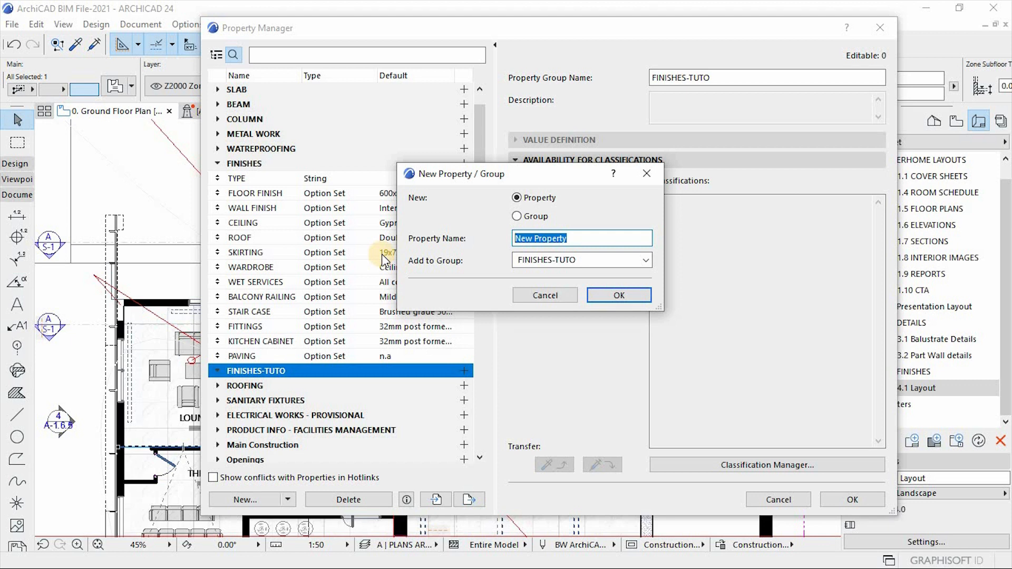
text(FLOOR FINISH)
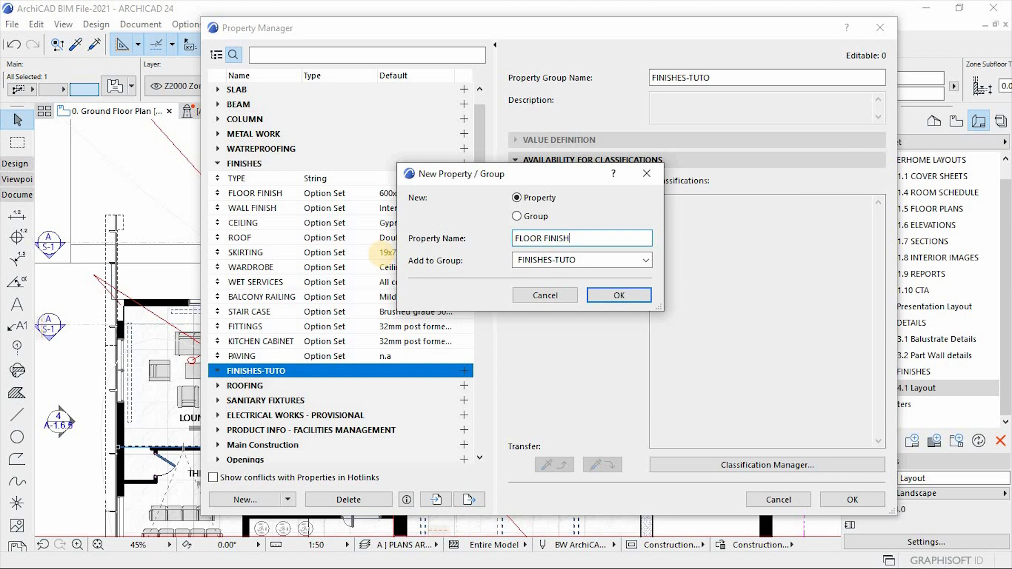
click(618, 295)
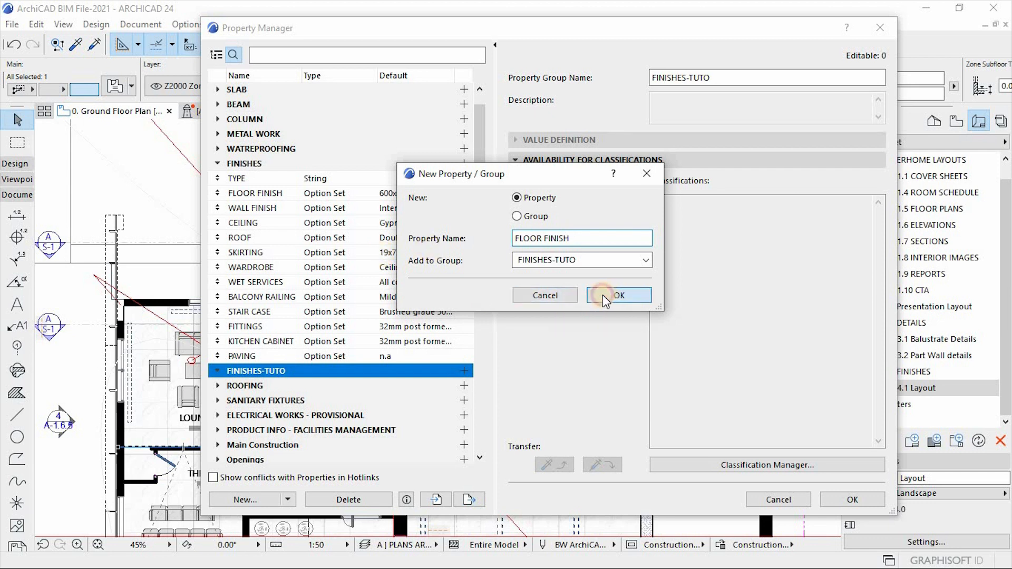
click(618, 295)
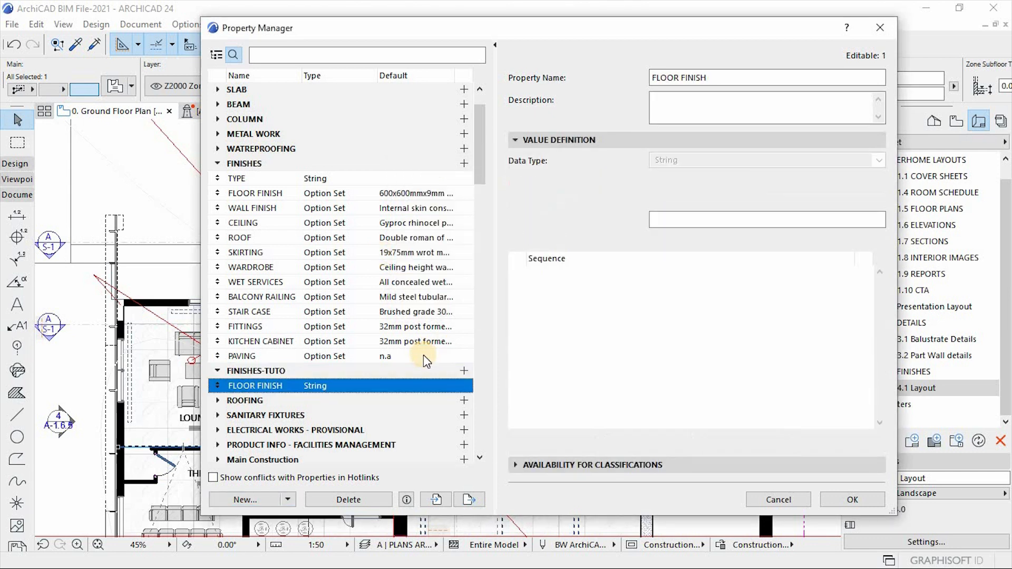
click(254, 386)
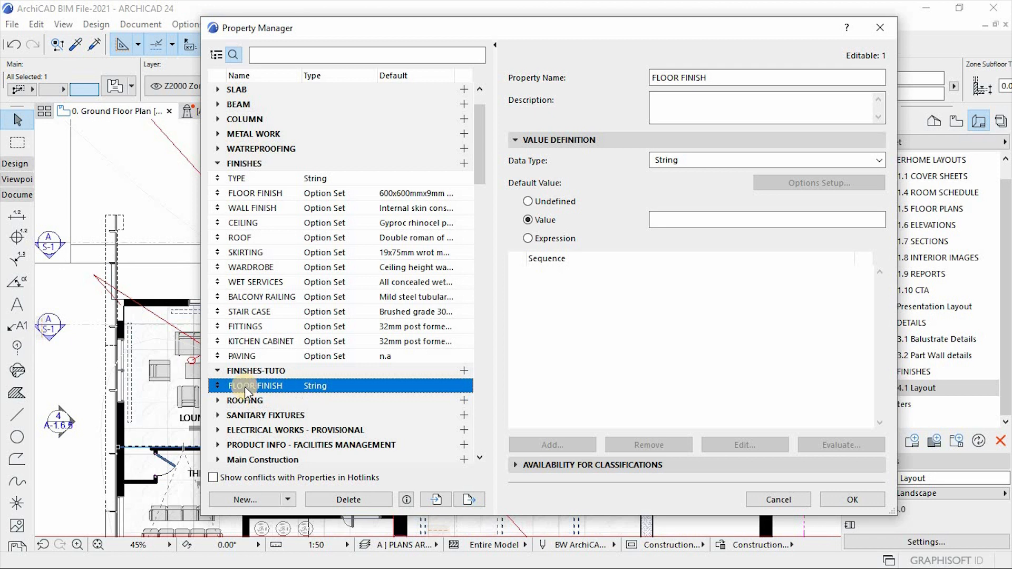
click(256, 371)
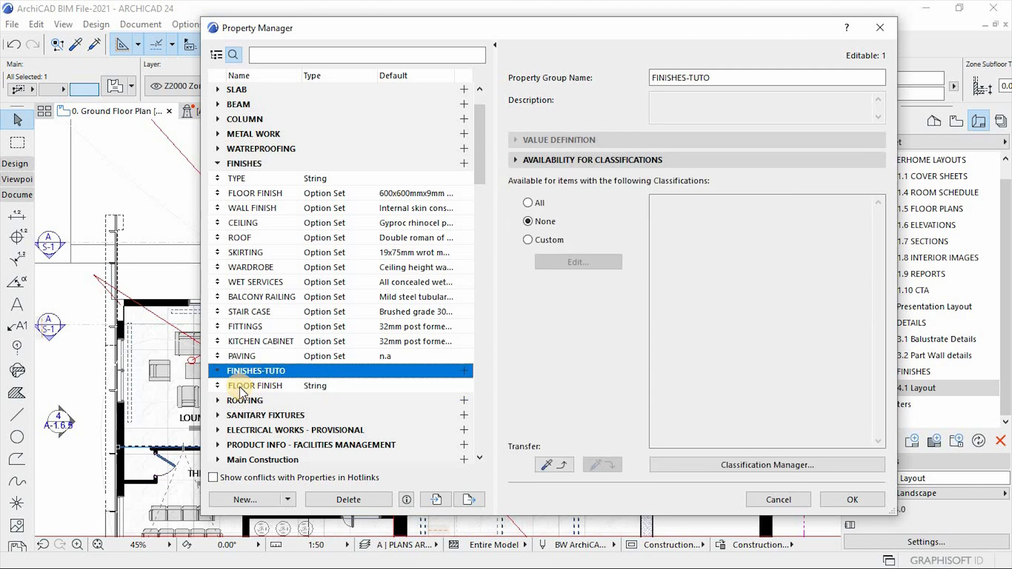
Set FLOOR FINISH's data type to Option Set and add six placeholder options.
click(256, 386)
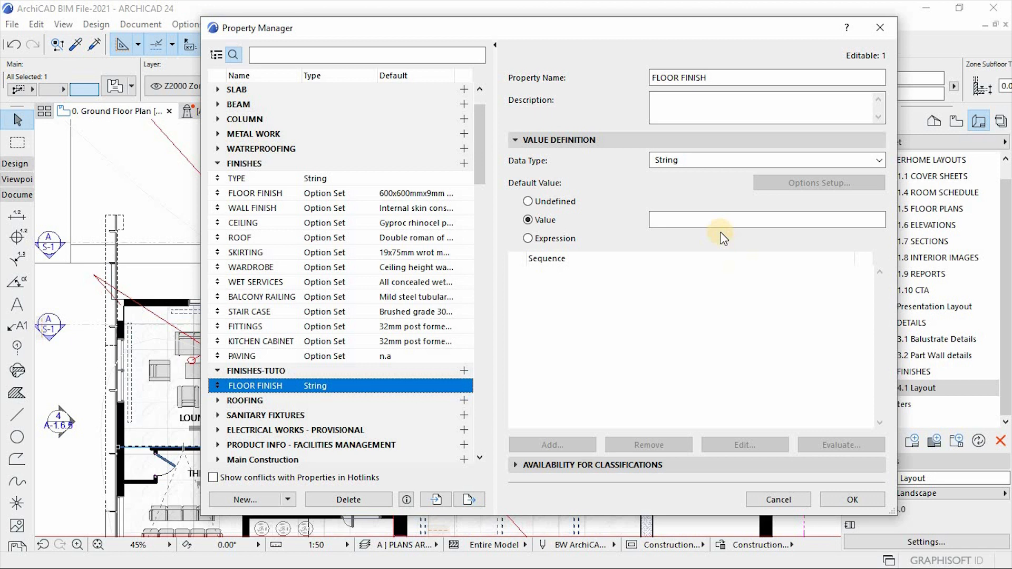
mouse_move(533, 168)
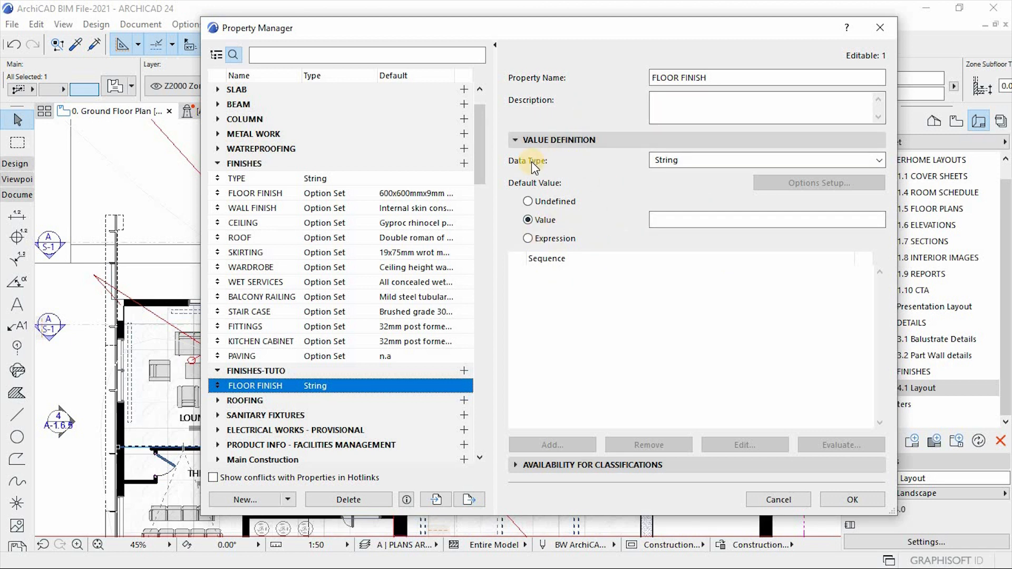
mouse_move(728, 166)
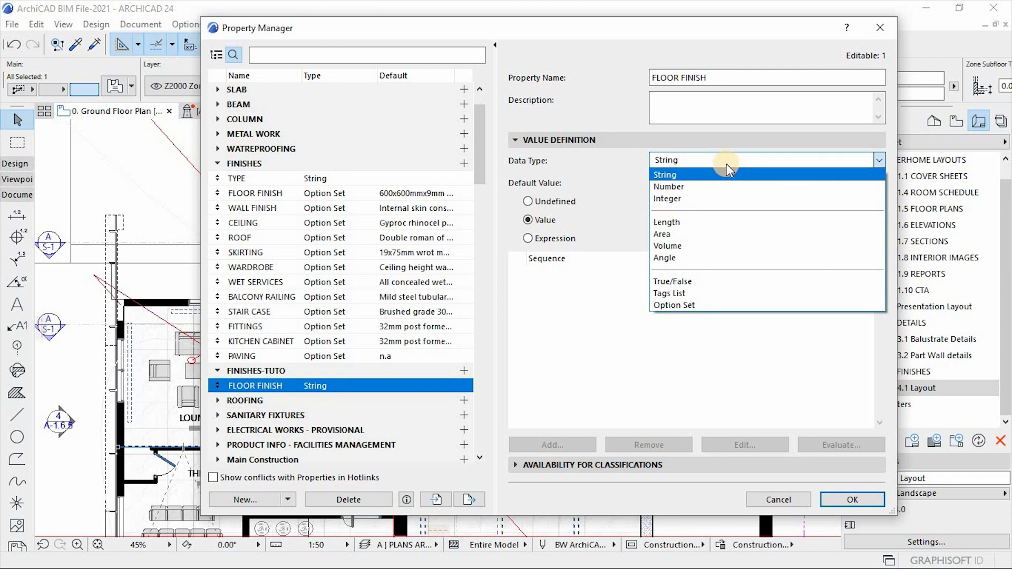
mouse_move(687, 187)
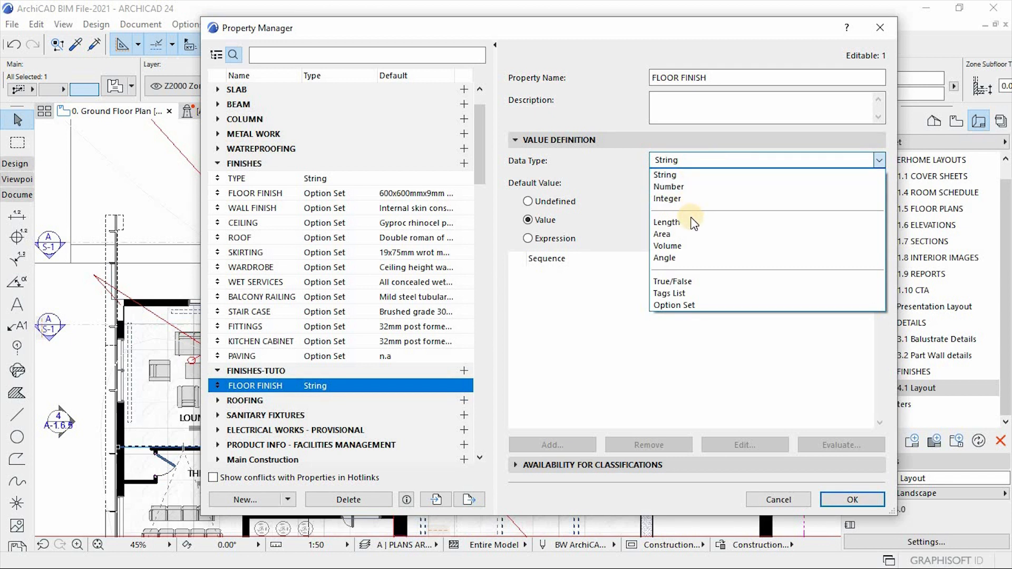
mouse_move(693, 251)
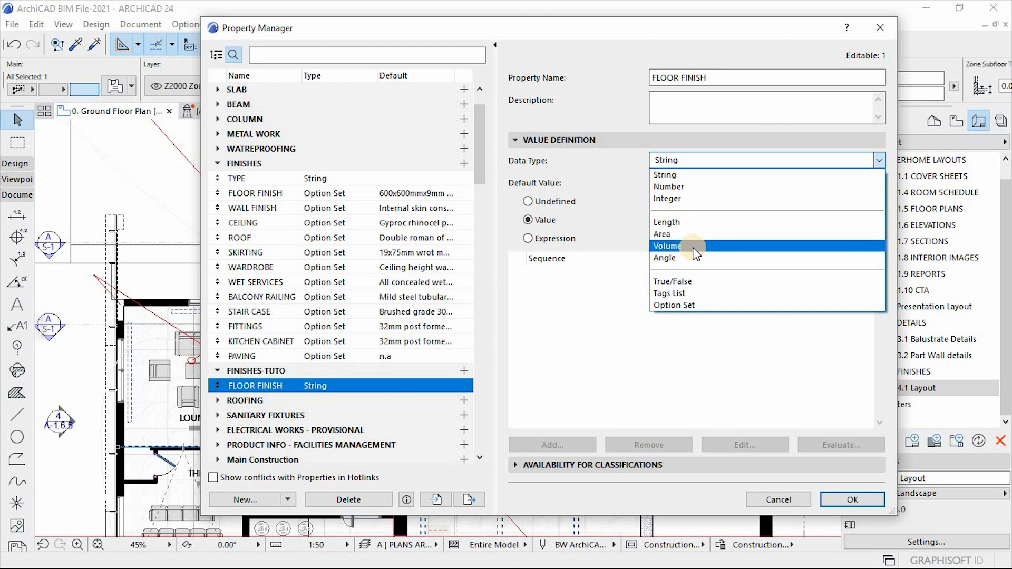
mouse_move(690, 258)
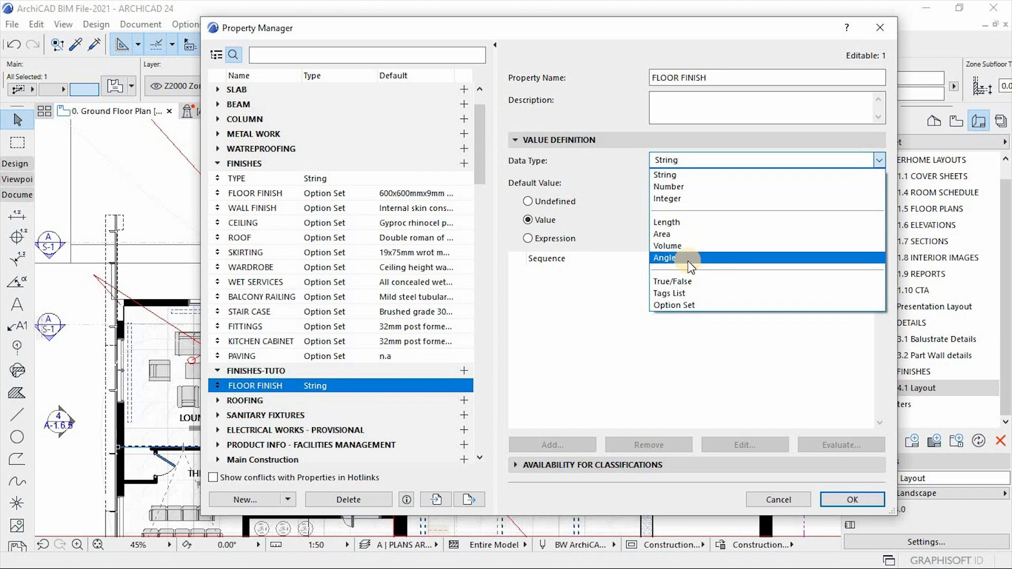
mouse_move(674, 305)
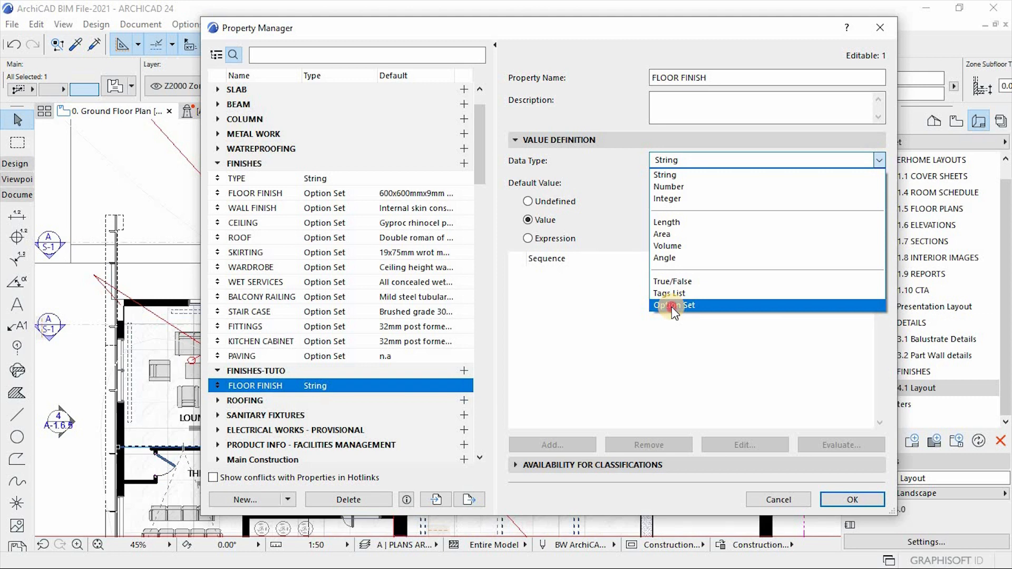
click(674, 304)
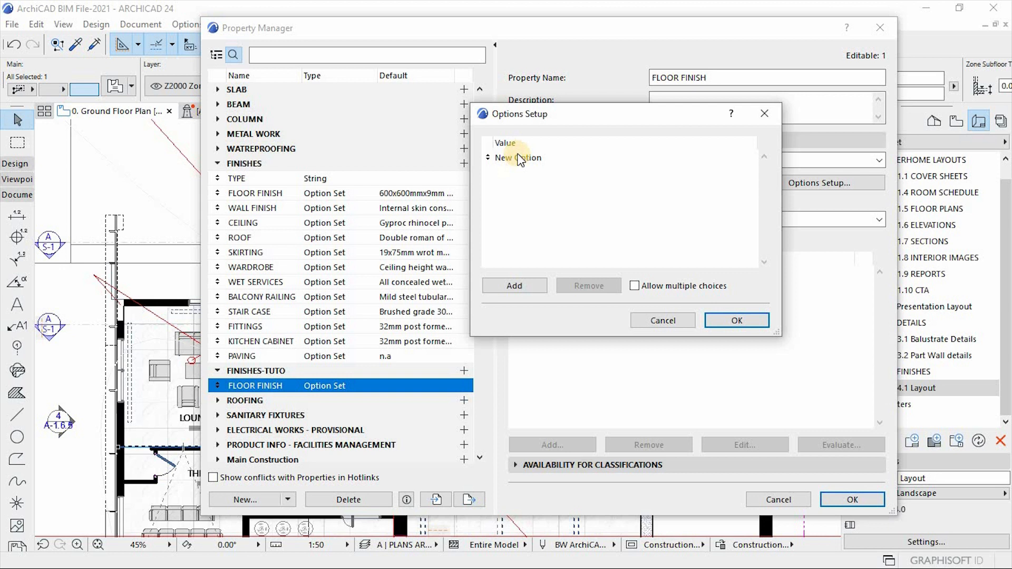
click(515, 285)
text(DD)
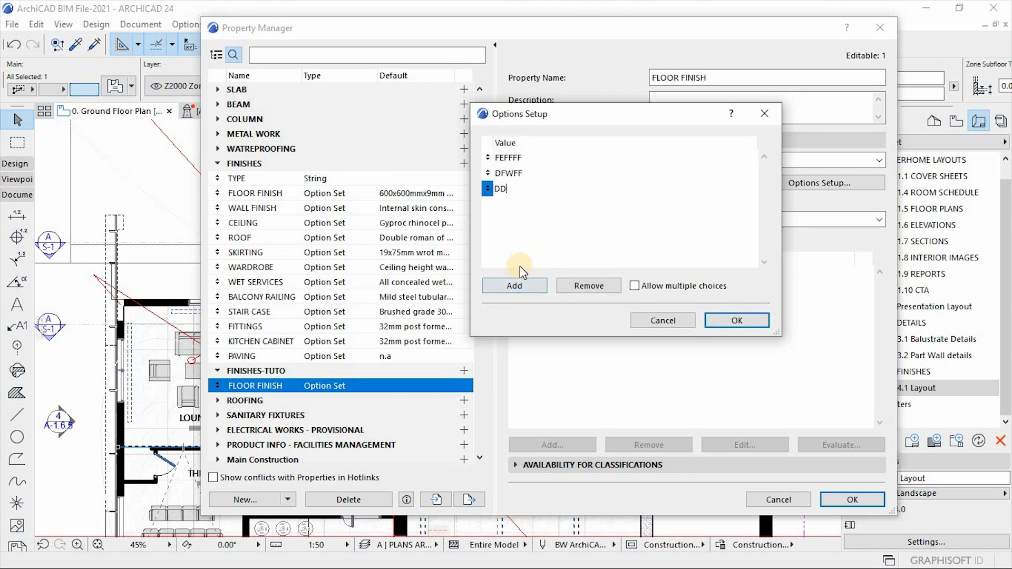
click(515, 285)
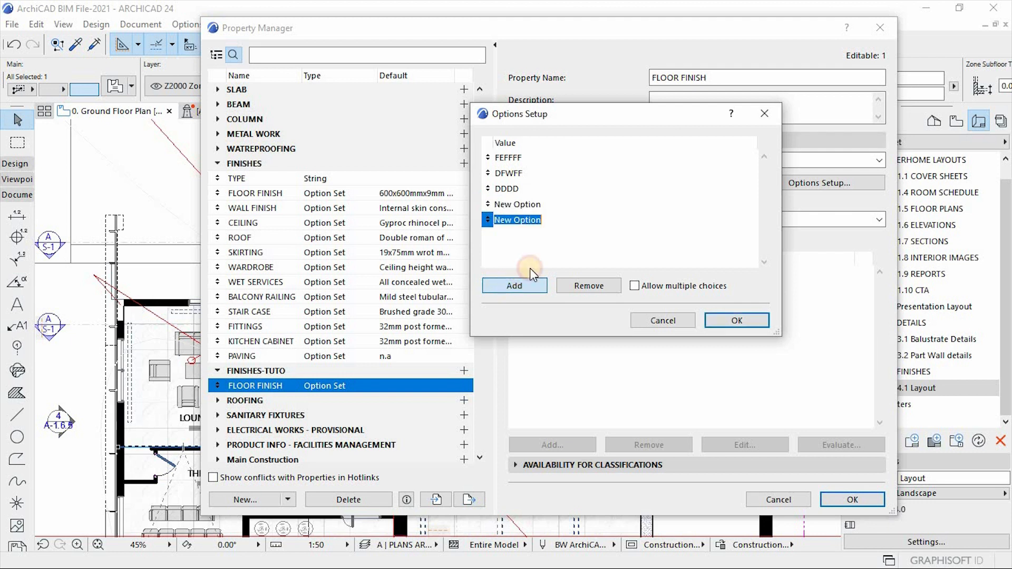
click(514, 286)
text(WDDD)
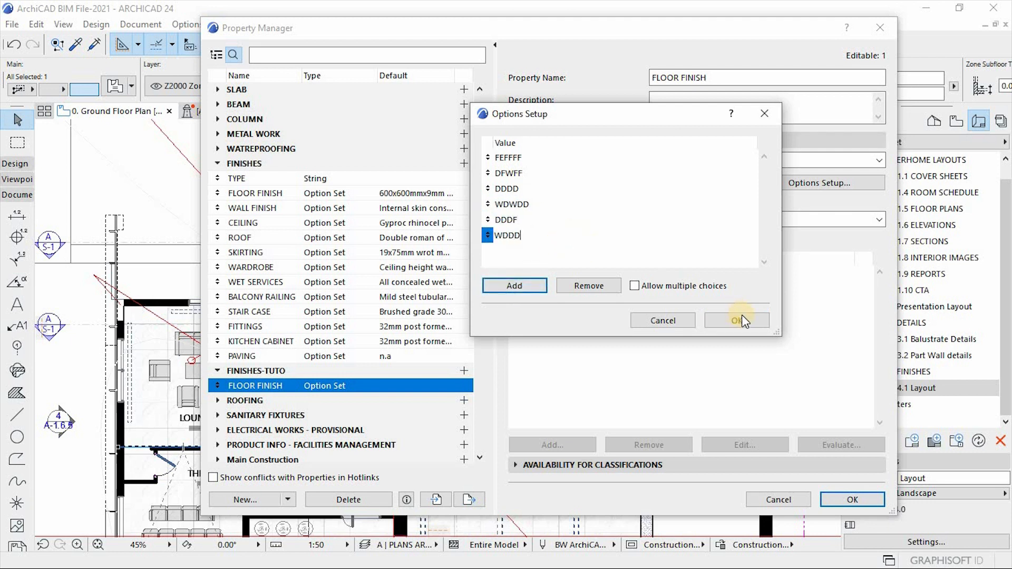
click(736, 321)
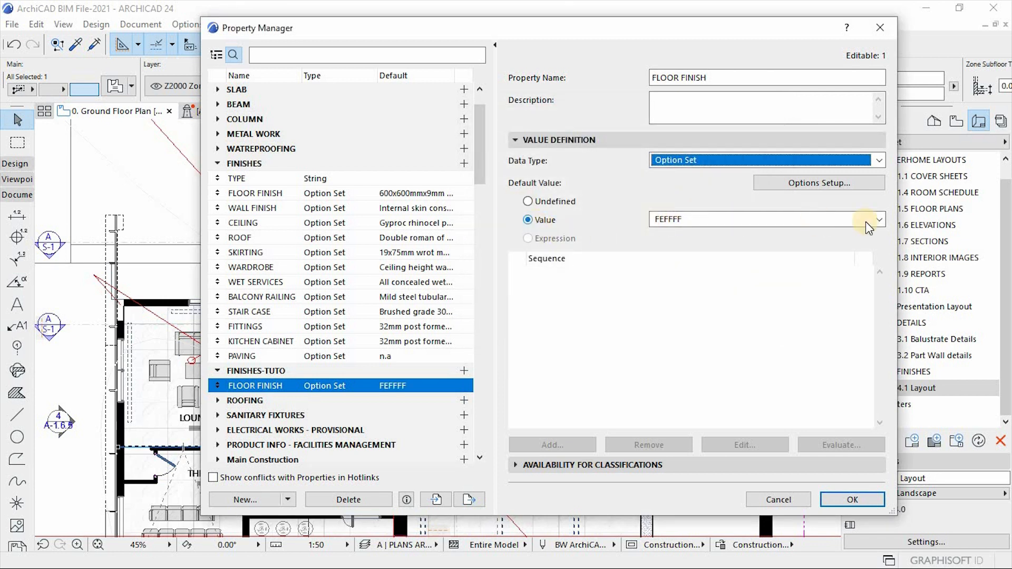
Keep the first option as FLOOR FINISH's default value.
click(877, 219)
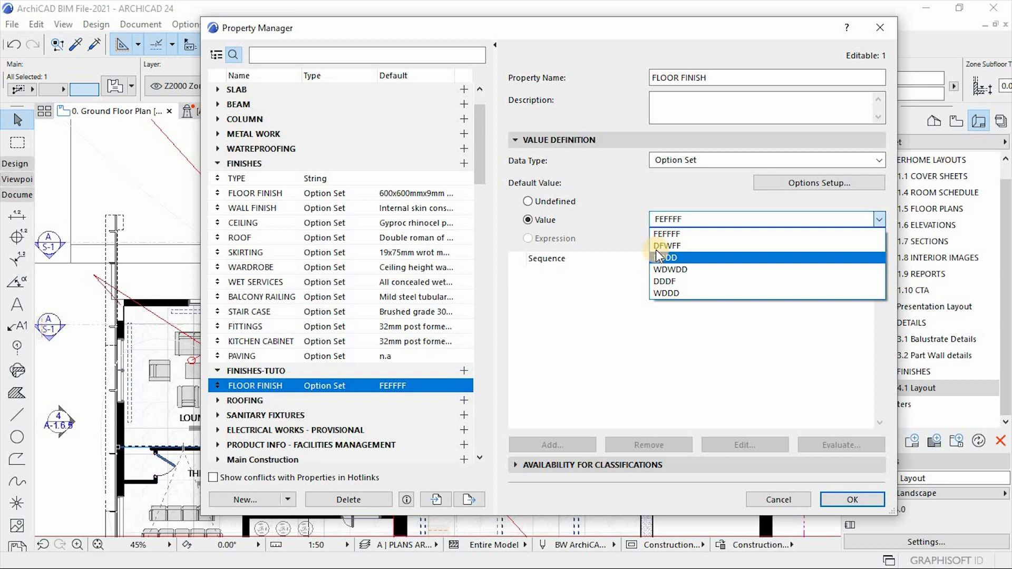
mouse_move(665, 246)
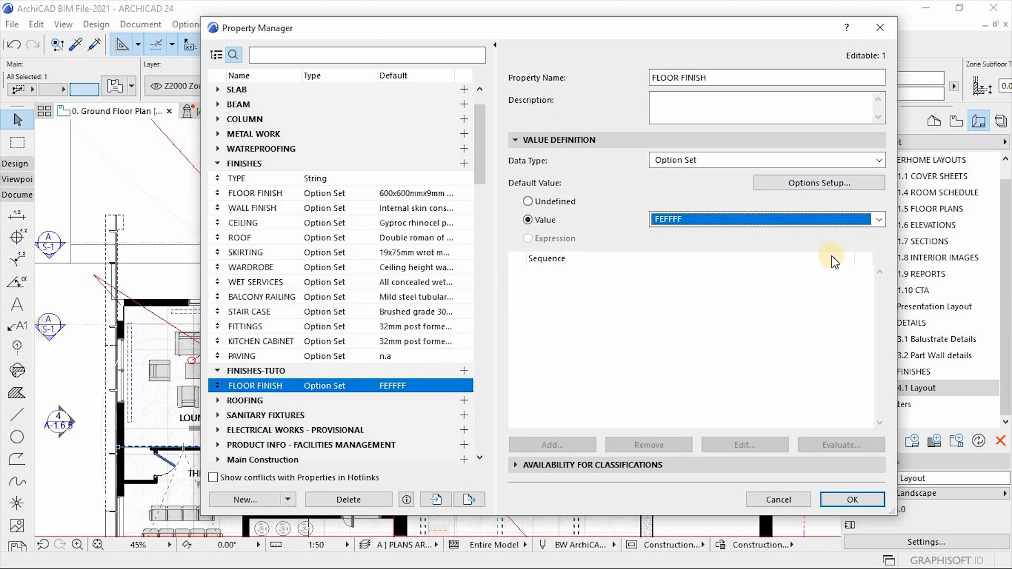
click(878, 220)
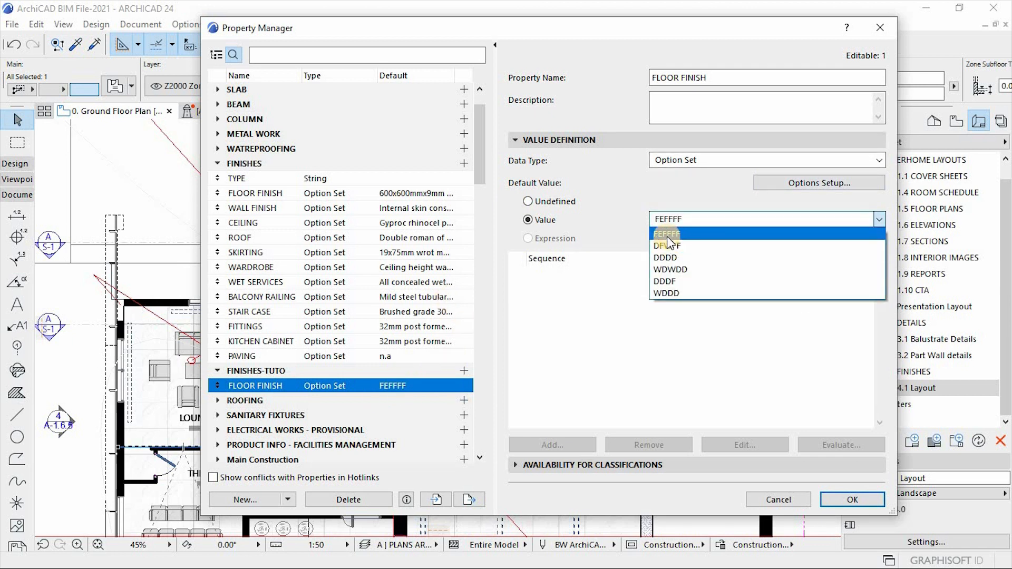
click(667, 234)
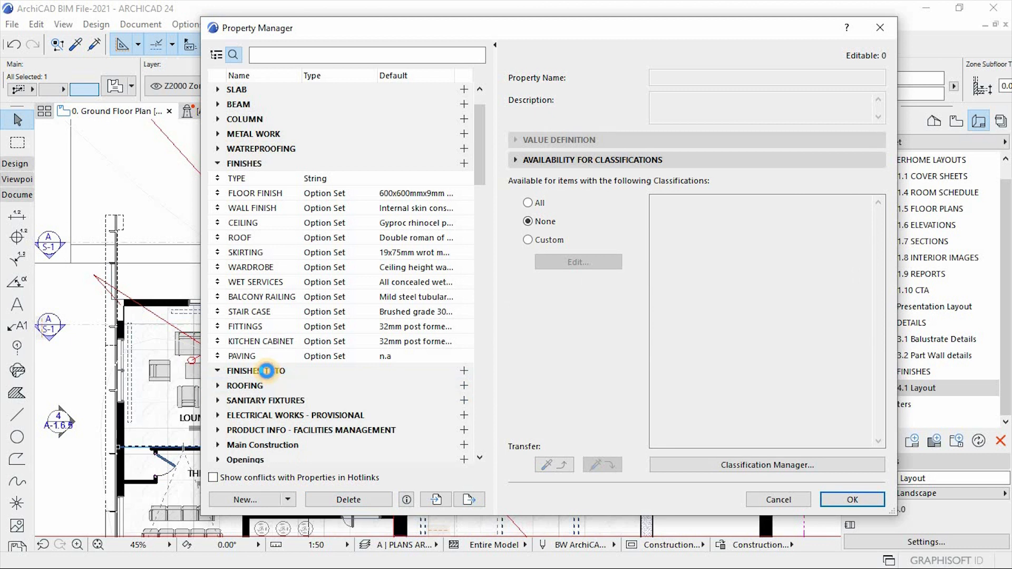
Select the FINISHES-TUTO group in the Property Manager list.
click(256, 371)
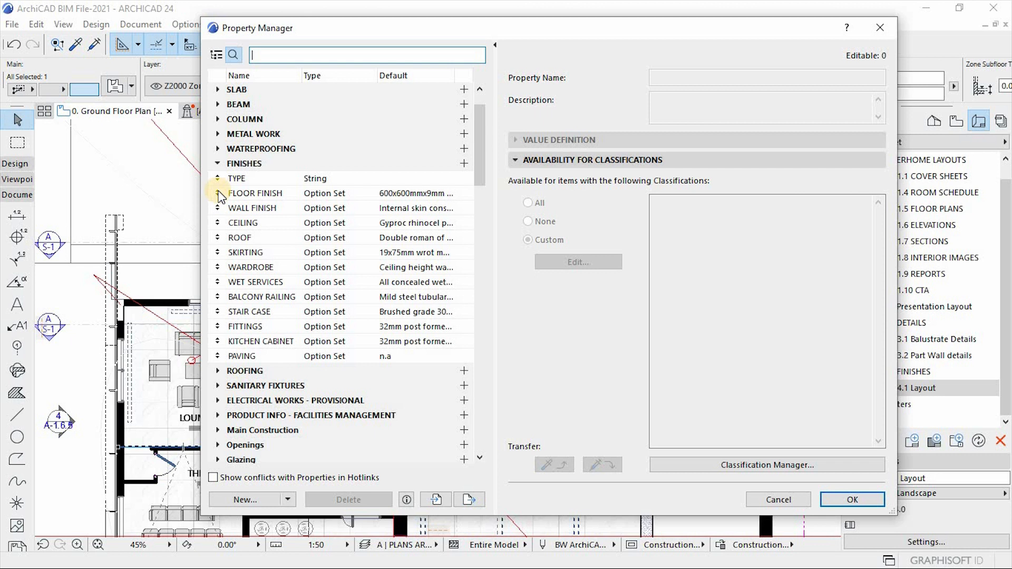
mouse_move(288, 236)
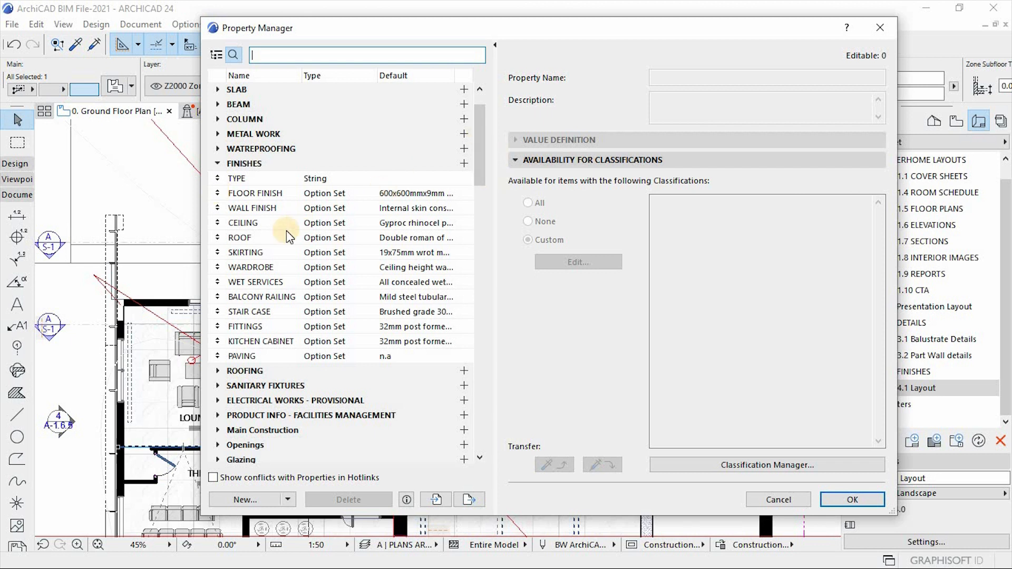
mouse_move(329, 270)
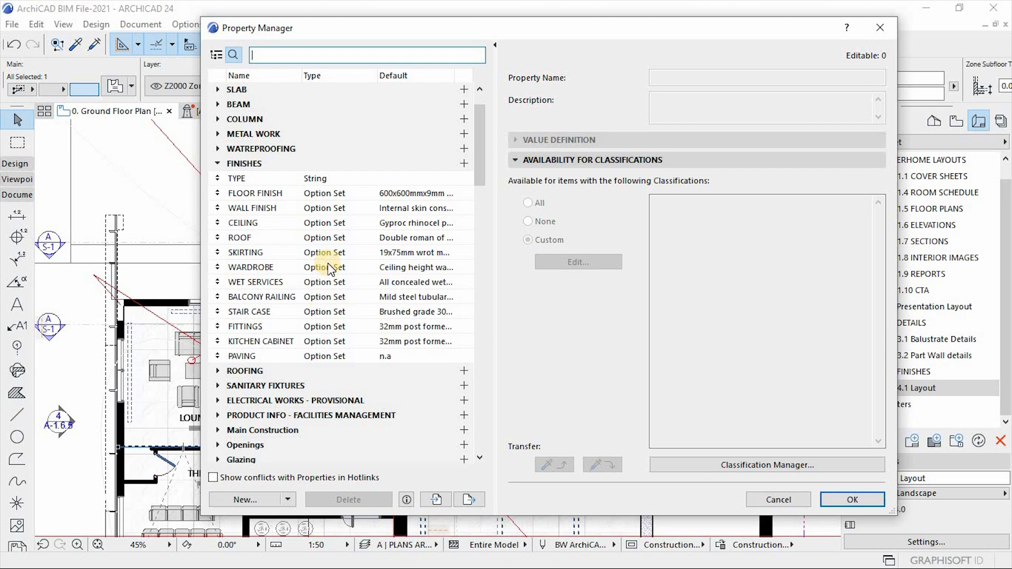
mouse_move(248, 197)
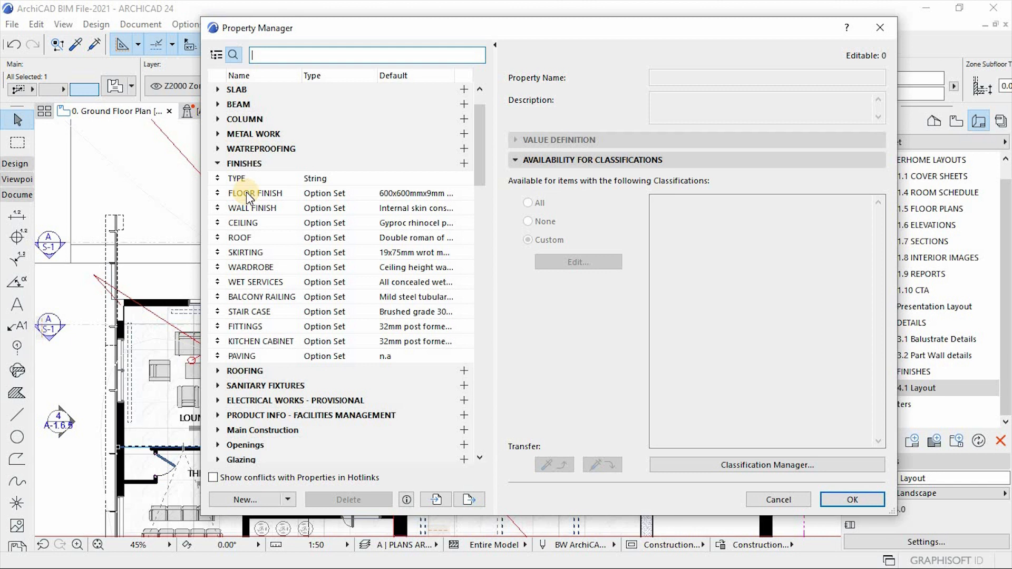
mouse_move(311, 289)
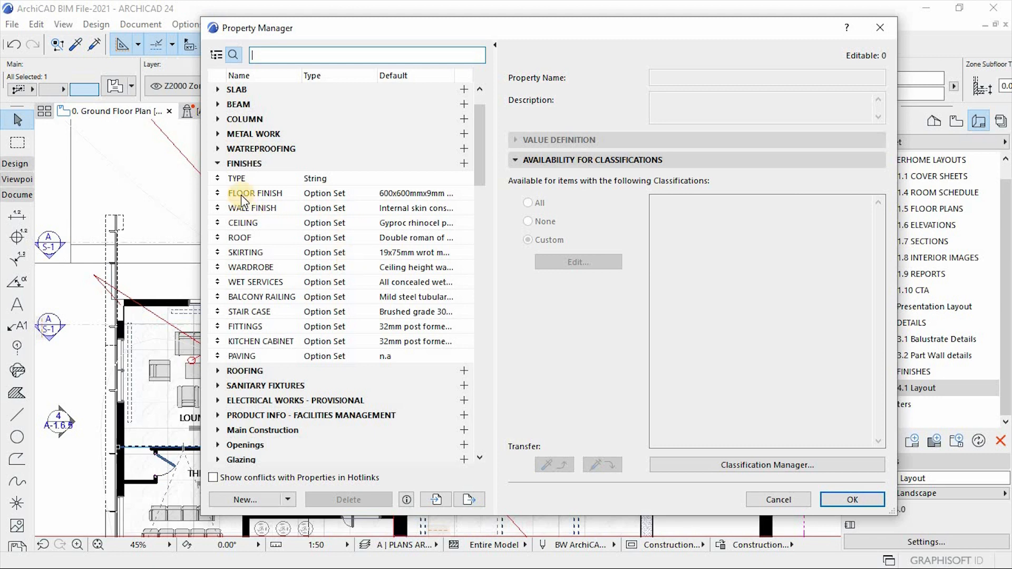
Check the FINISHES group's classification availability and FLOOR FINISH's value definition.
click(244, 163)
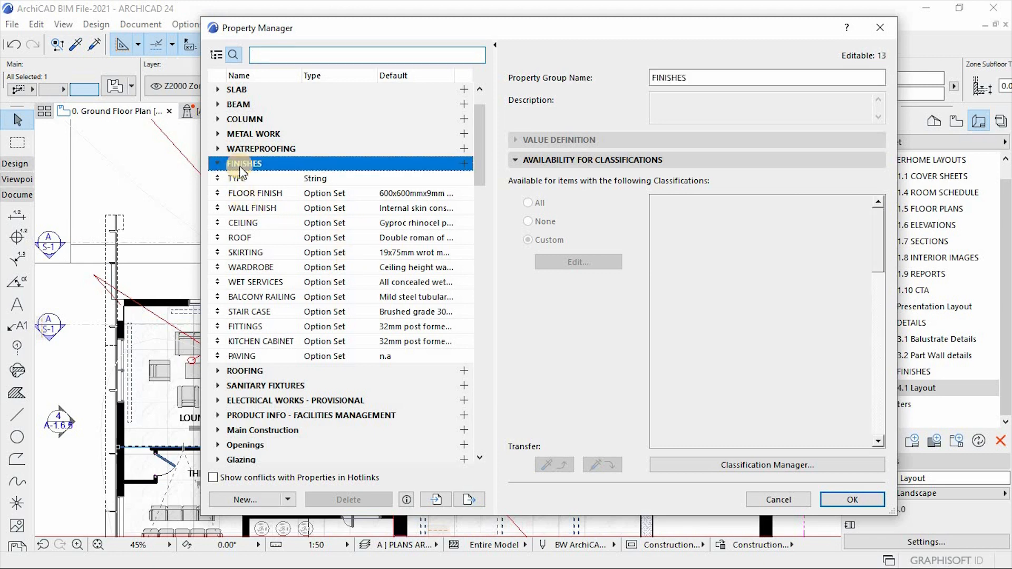
click(529, 239)
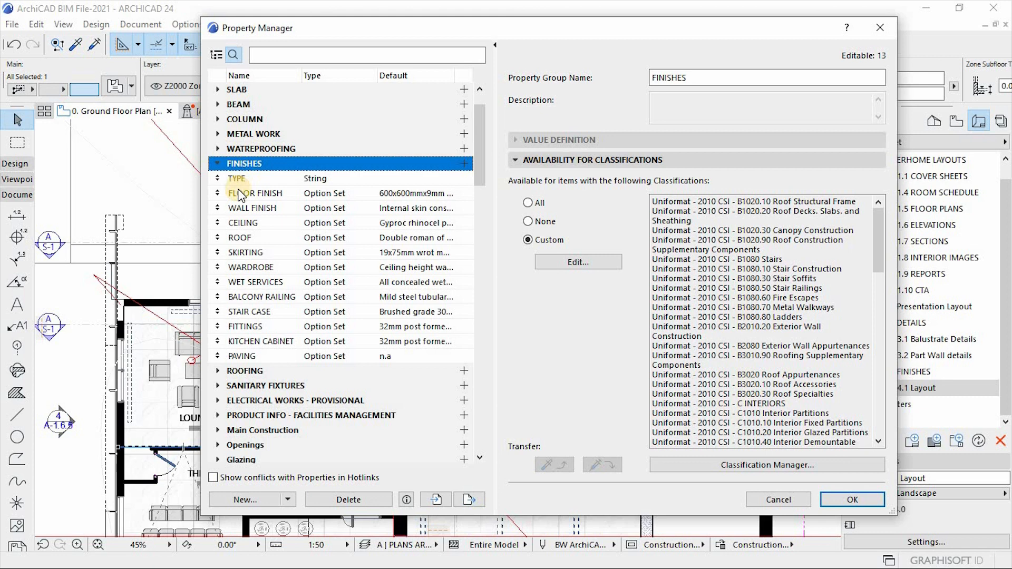
click(256, 193)
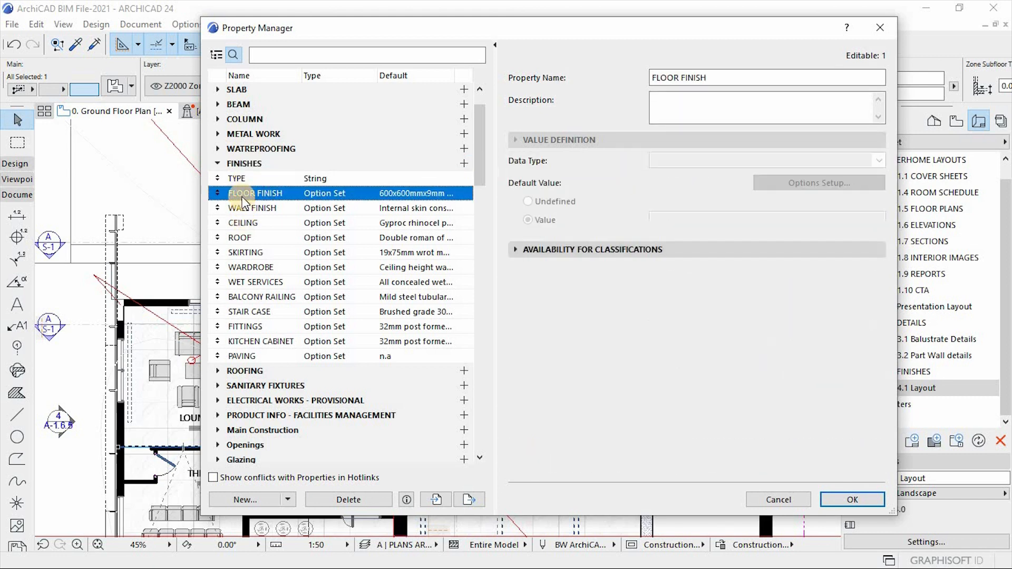
click(255, 193)
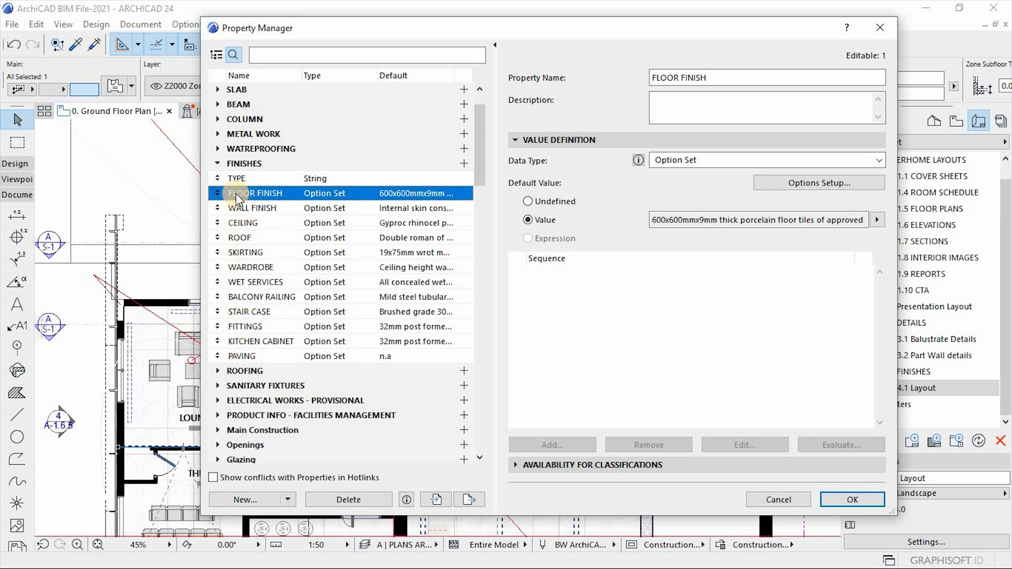
click(255, 193)
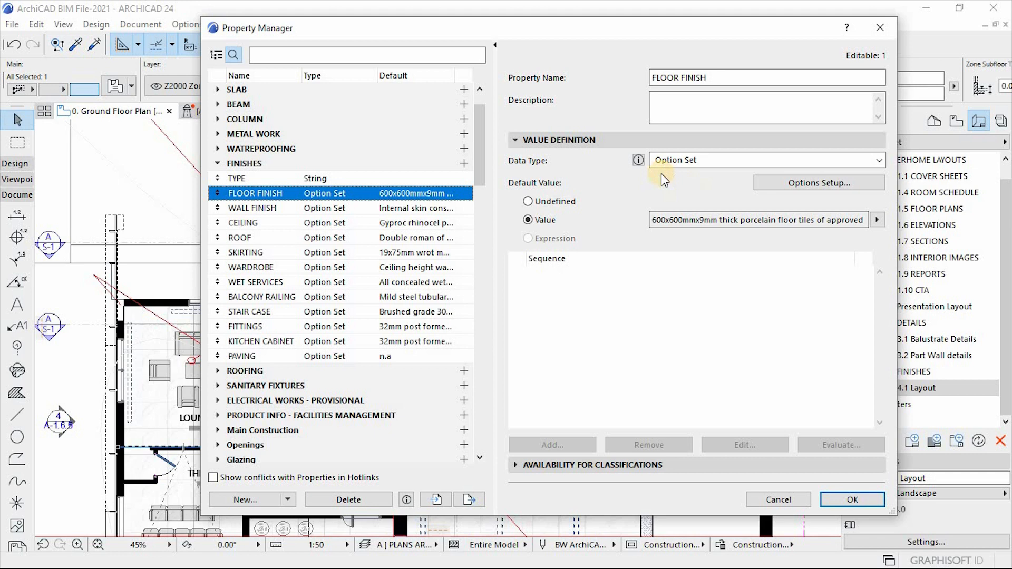
mouse_move(788, 187)
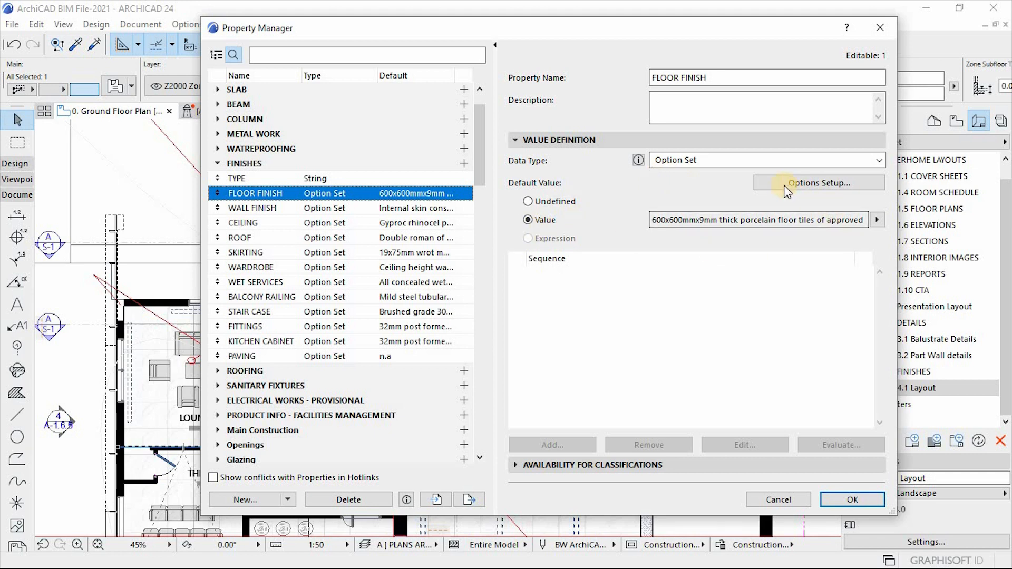
Review the FLOOR FINISH option choices, then close the Property Manager.
click(819, 183)
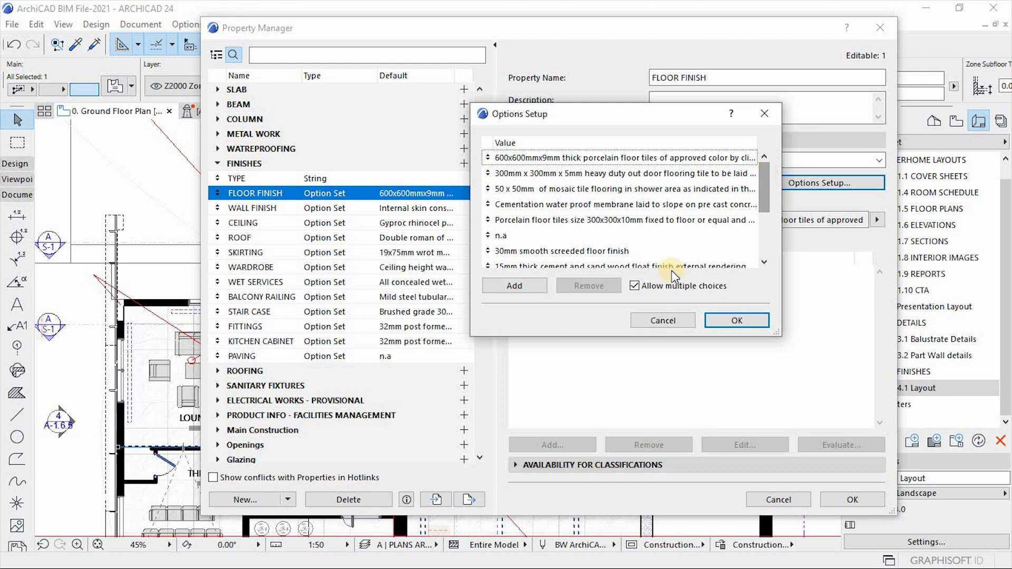
click(736, 322)
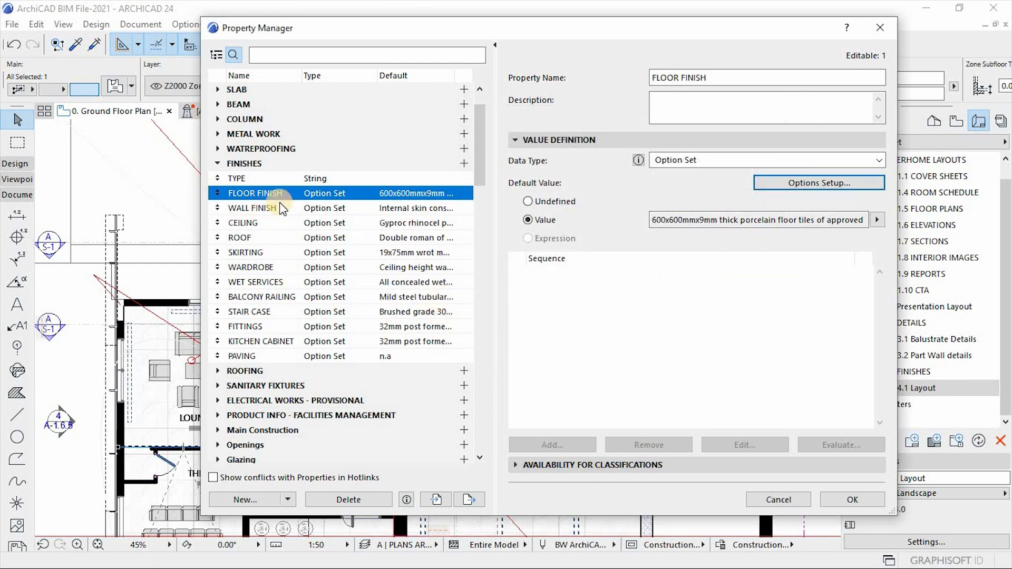
mouse_move(277, 243)
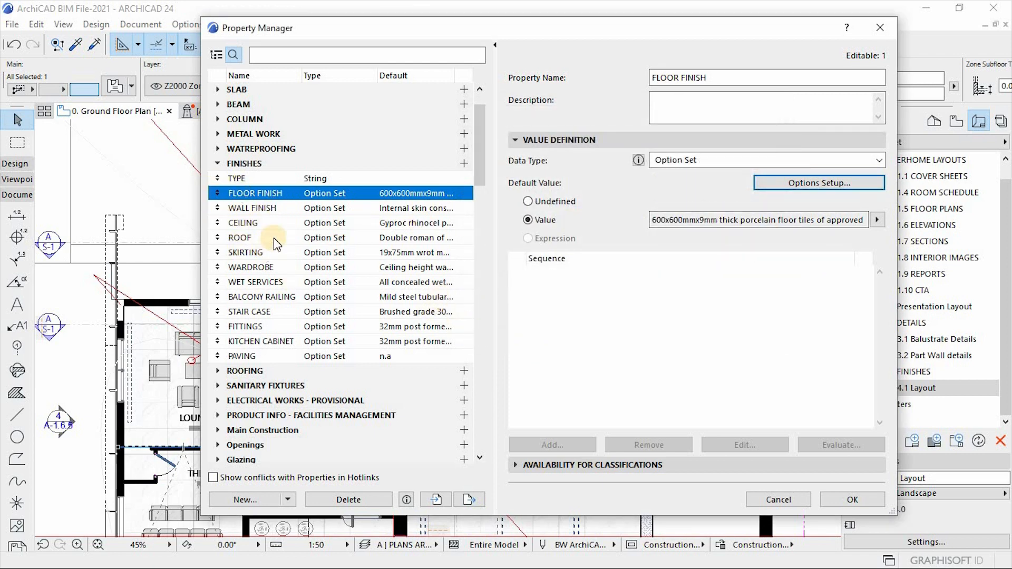
mouse_move(284, 241)
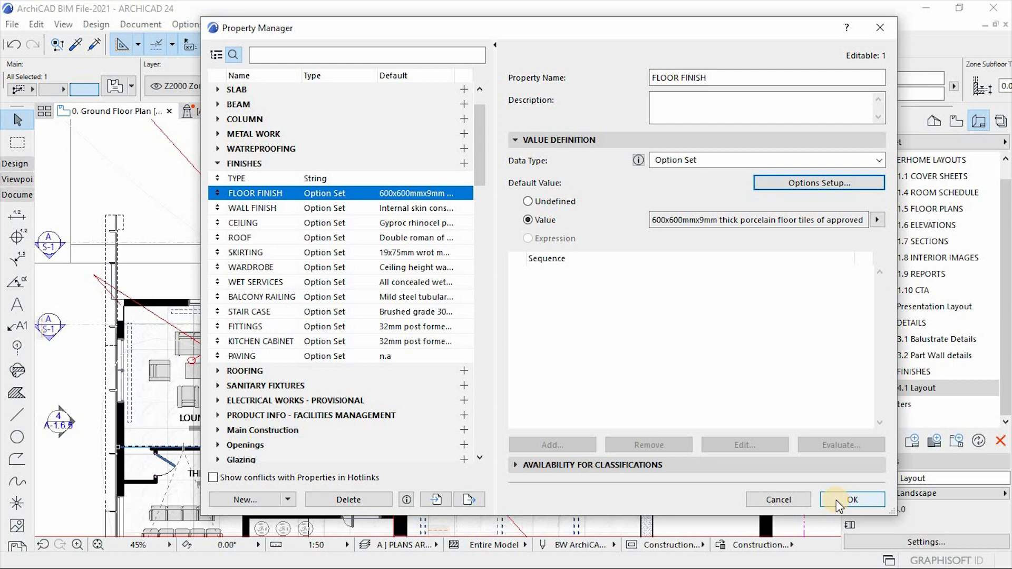
click(852, 500)
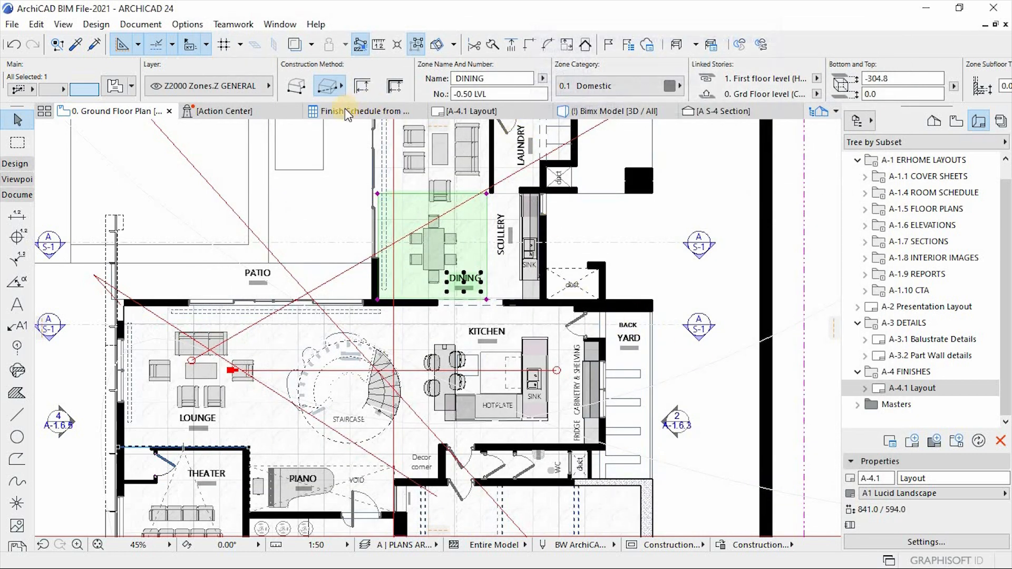
Switch to the Finish Schedule and scroll through the FLOOR FINISH and SKIRTING rows.
click(366, 111)
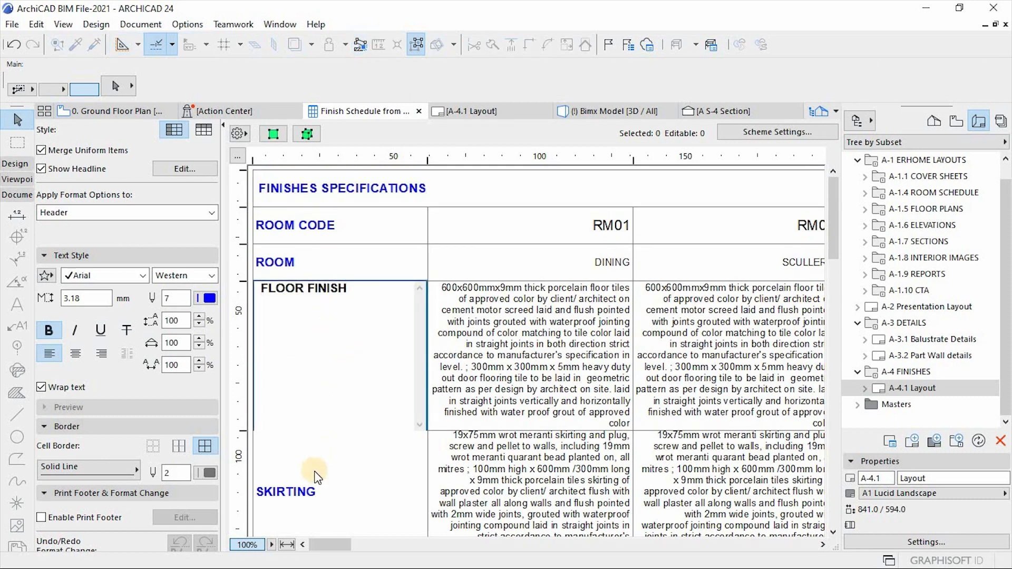
mouse_move(329, 357)
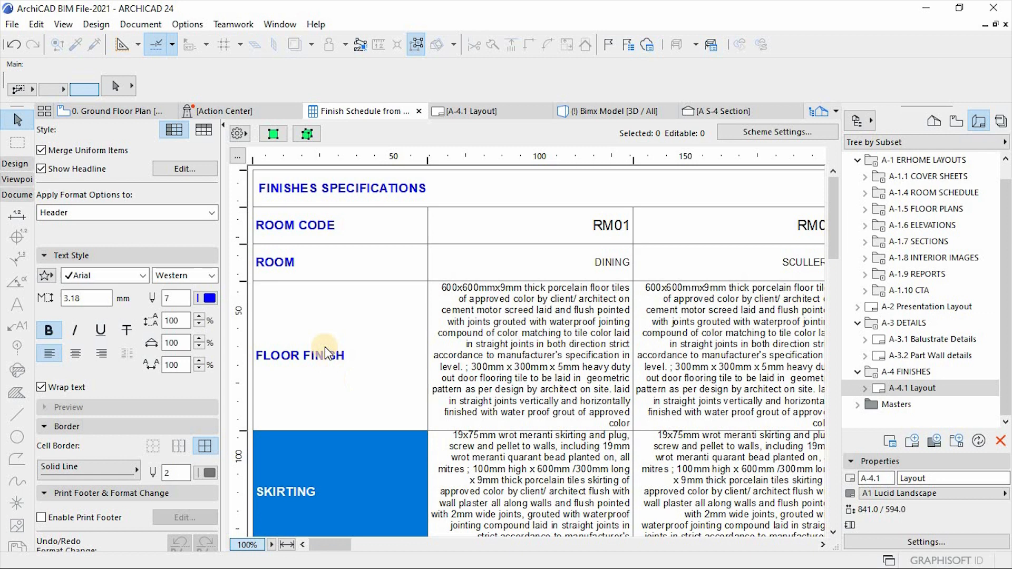
mouse_move(334, 373)
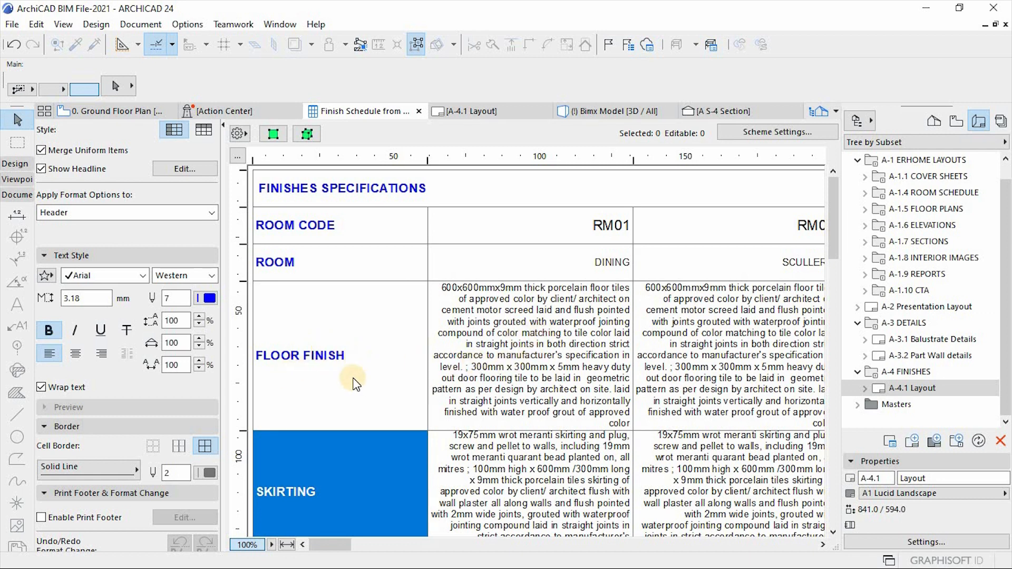
scroll(down, 3)
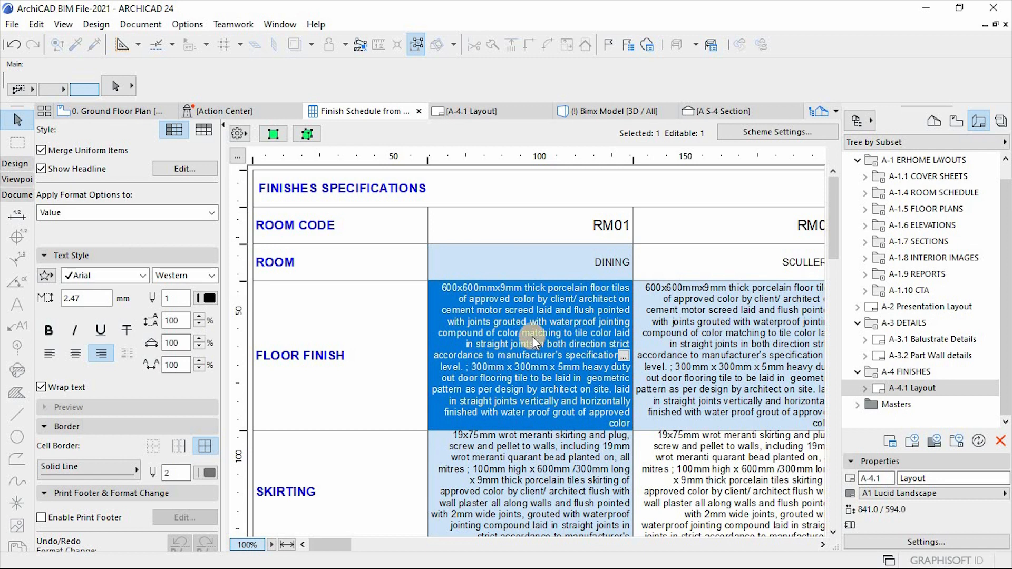
scroll(down, 3)
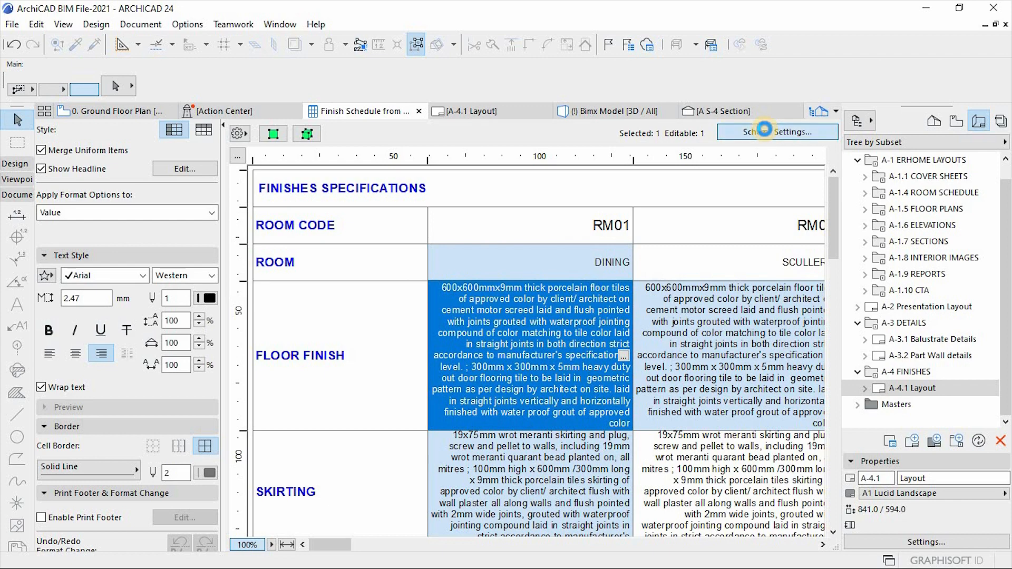
Open the schedule's Scheme Settings and inspect the Element Type is Zone criterion.
click(777, 132)
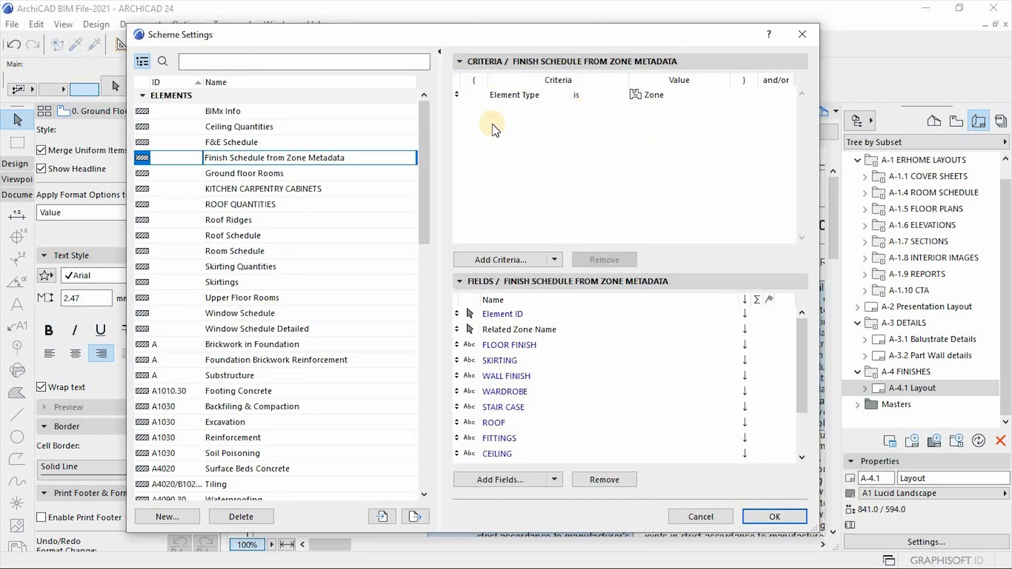
mouse_move(492, 120)
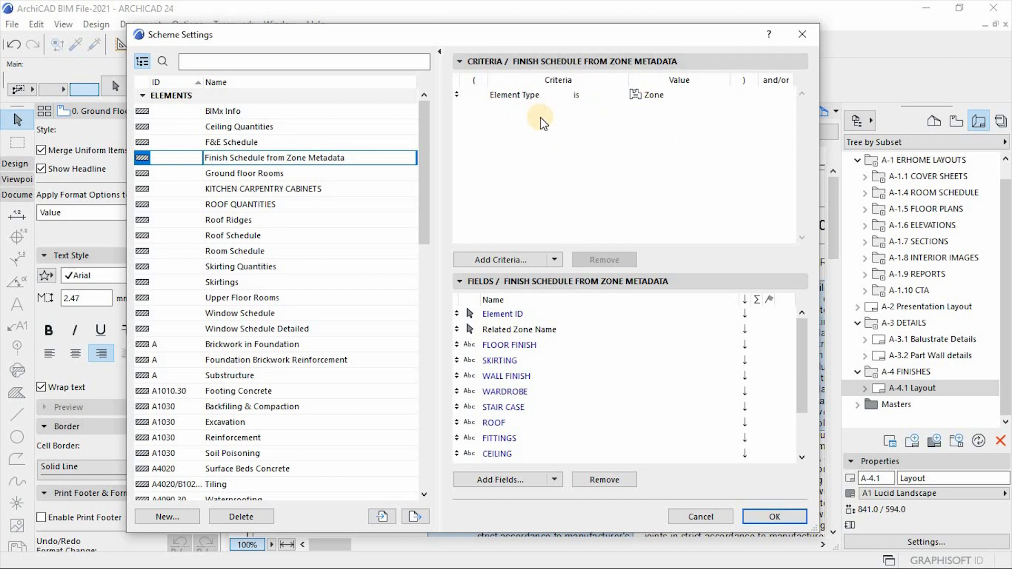
mouse_move(545, 124)
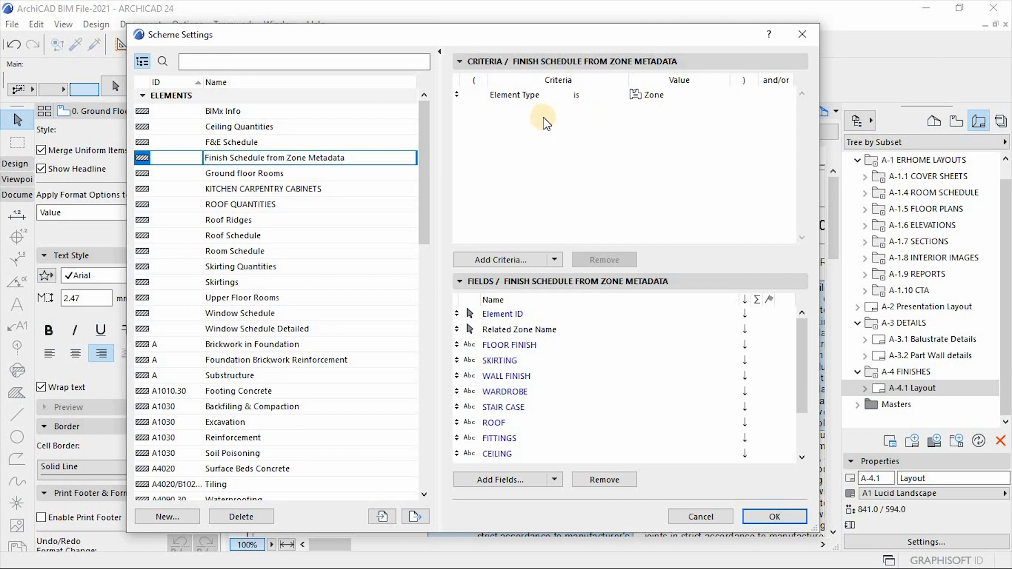
click(558, 94)
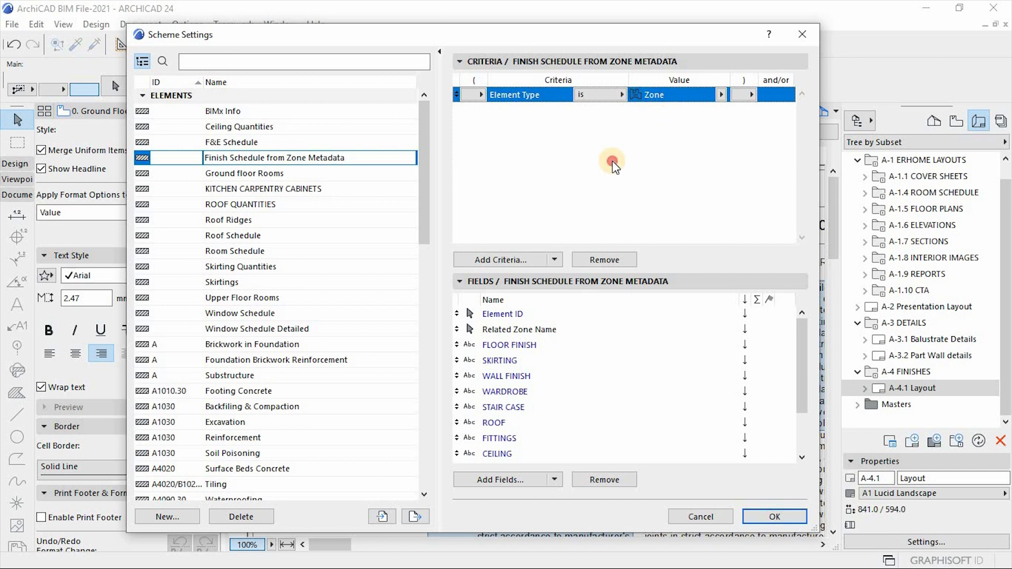
click(612, 161)
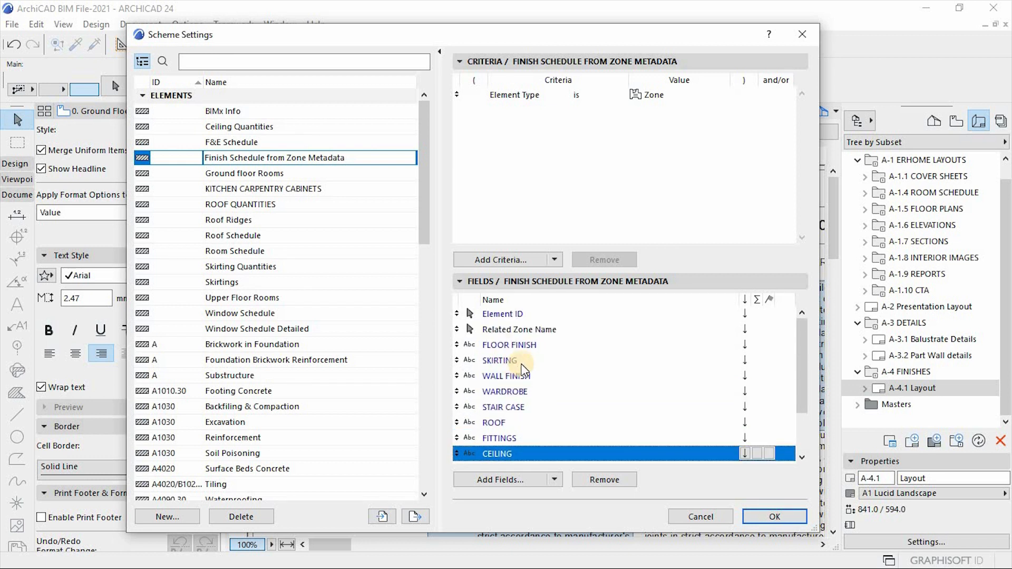
click(518, 329)
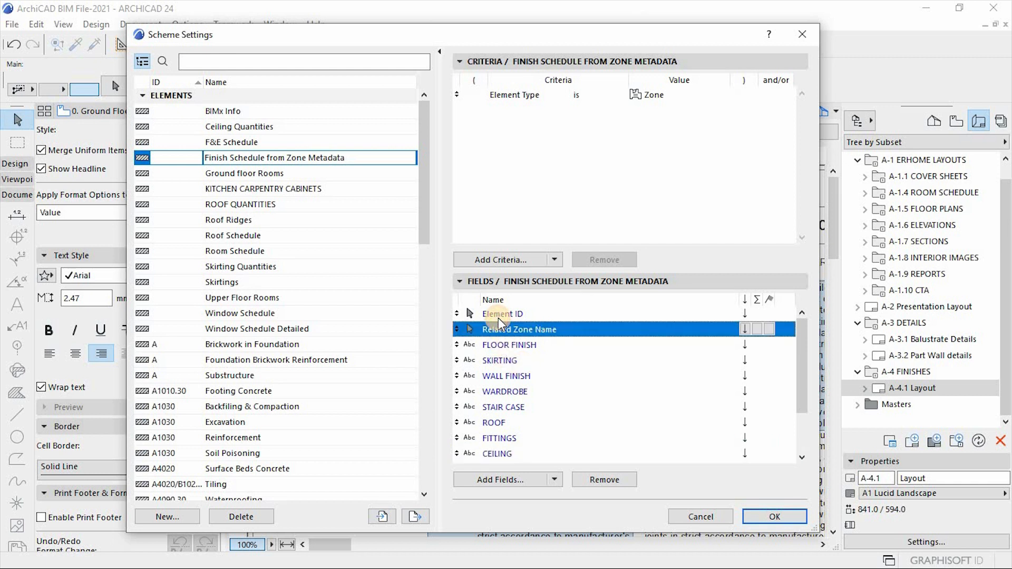
click(503, 313)
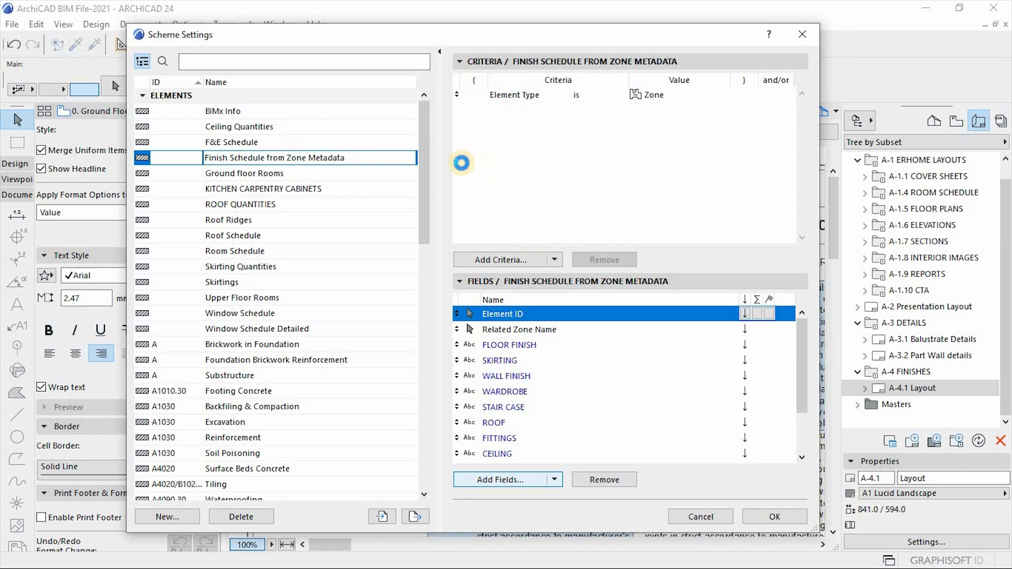
click(503, 479)
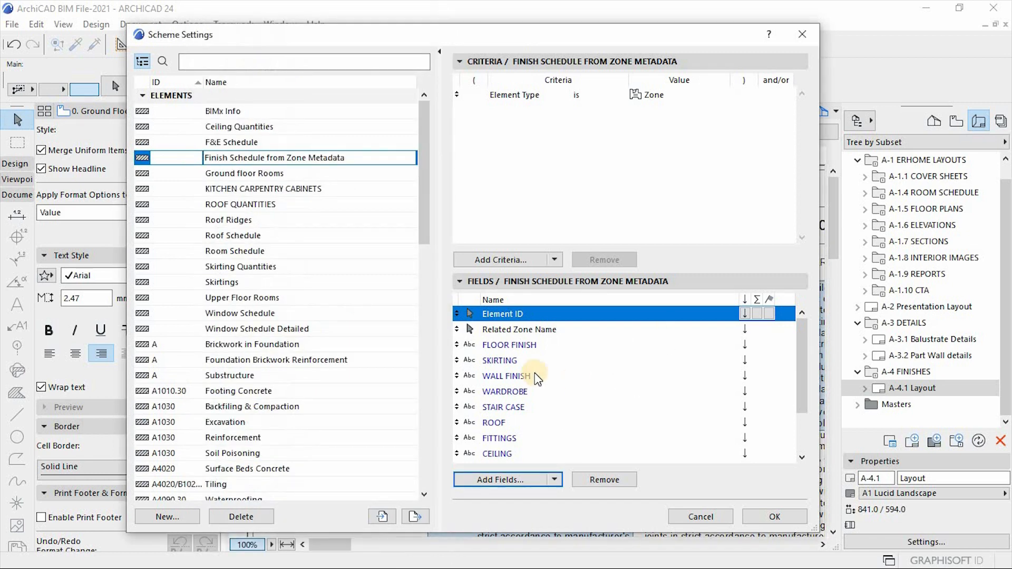
scroll(down, 3)
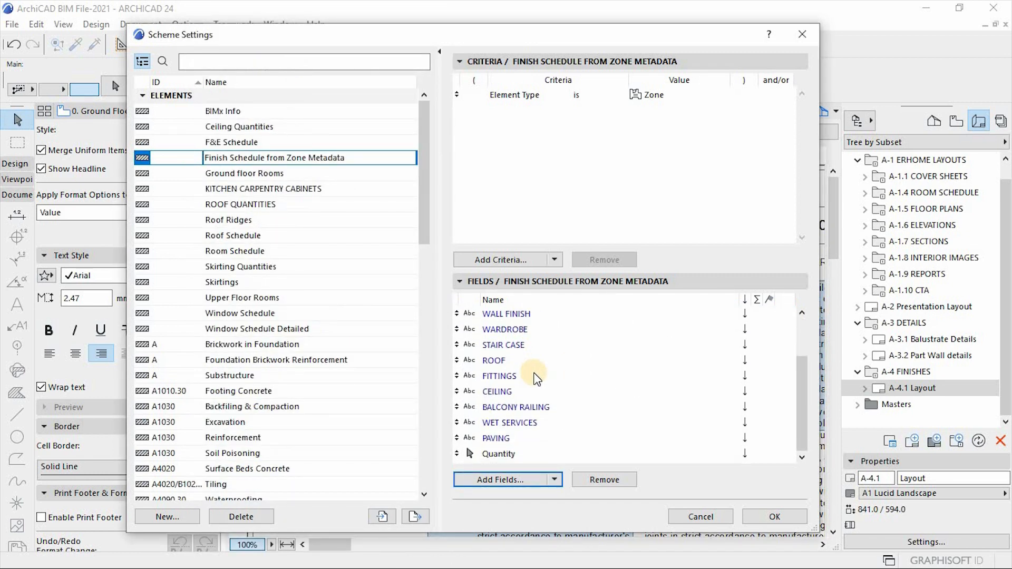